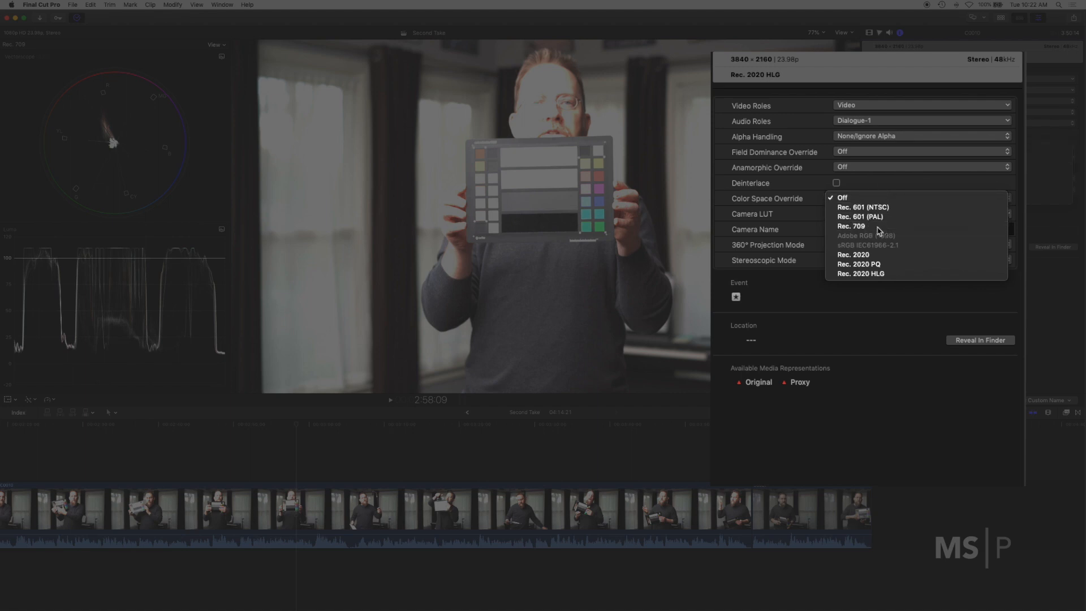
# Override the clip's color space to Rec. 709
pyautogui.click(851, 226)
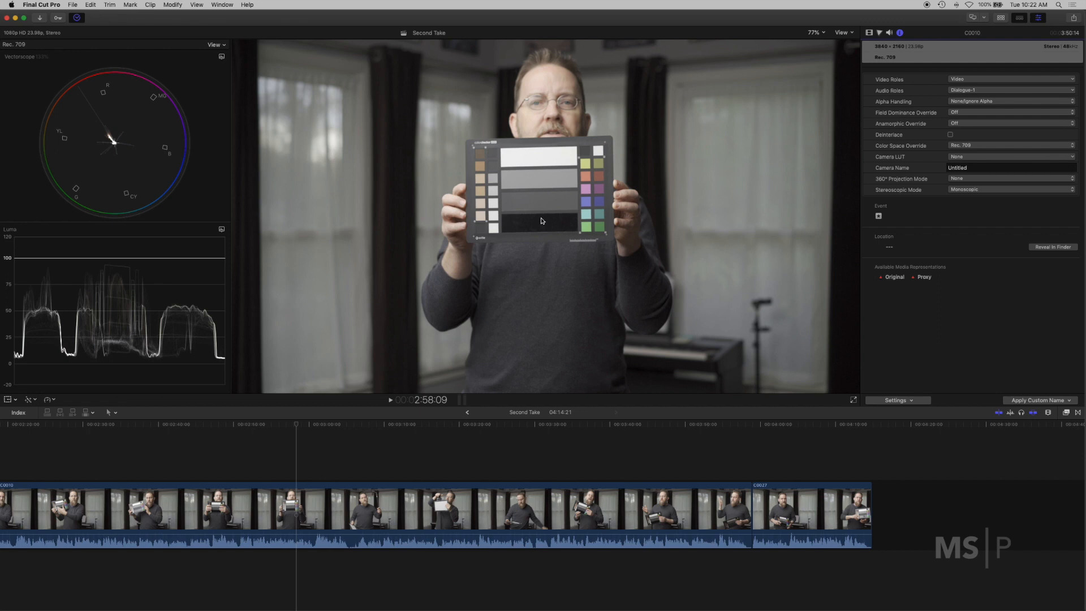
pyautogui.moveTo(206, 198)
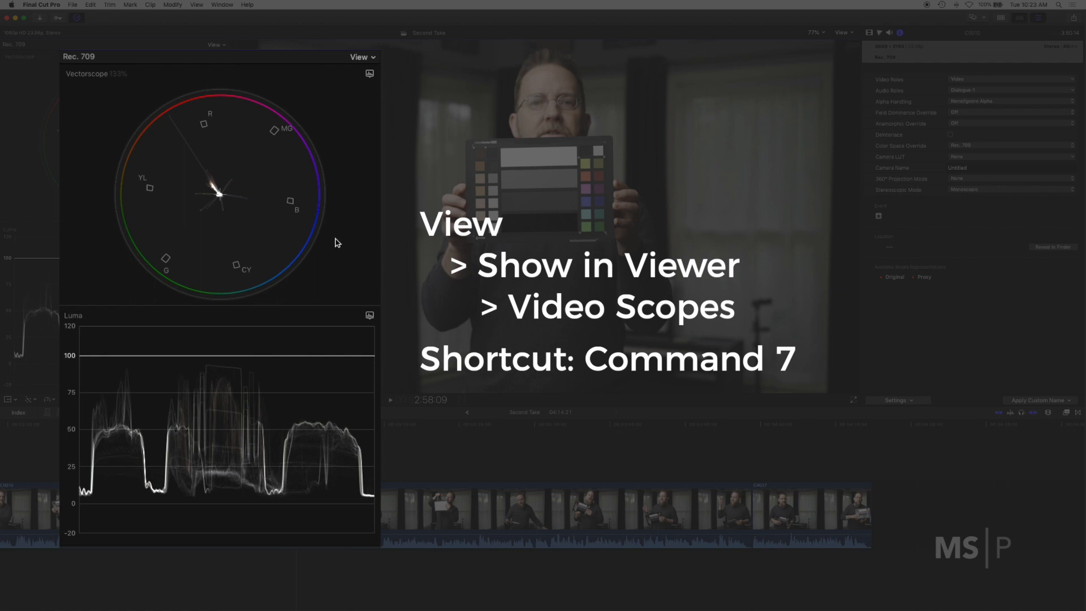
pyautogui.moveTo(293, 392)
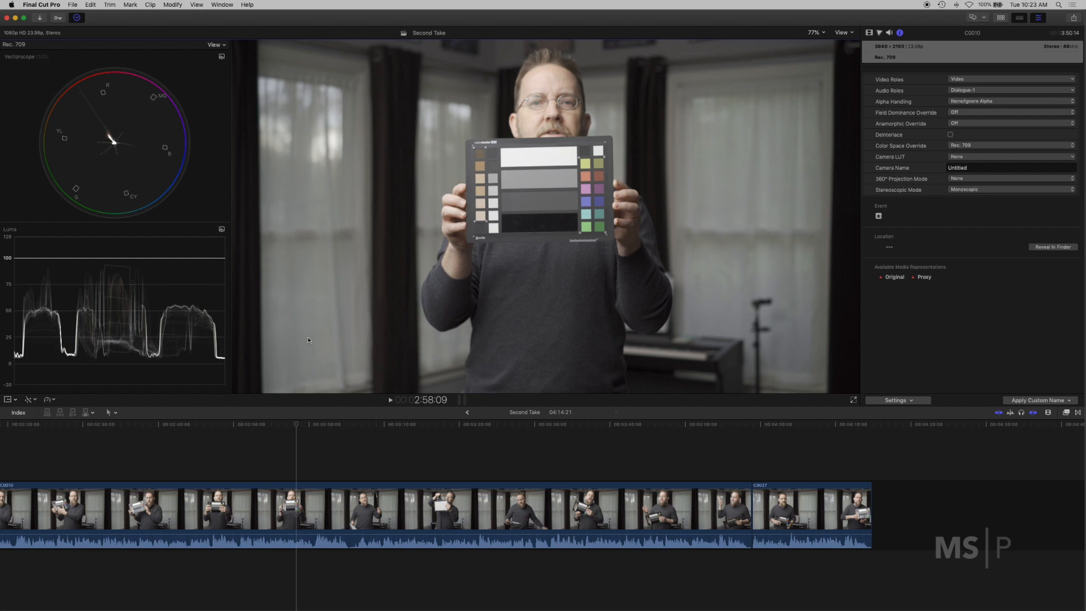
pyautogui.moveTo(742, 195)
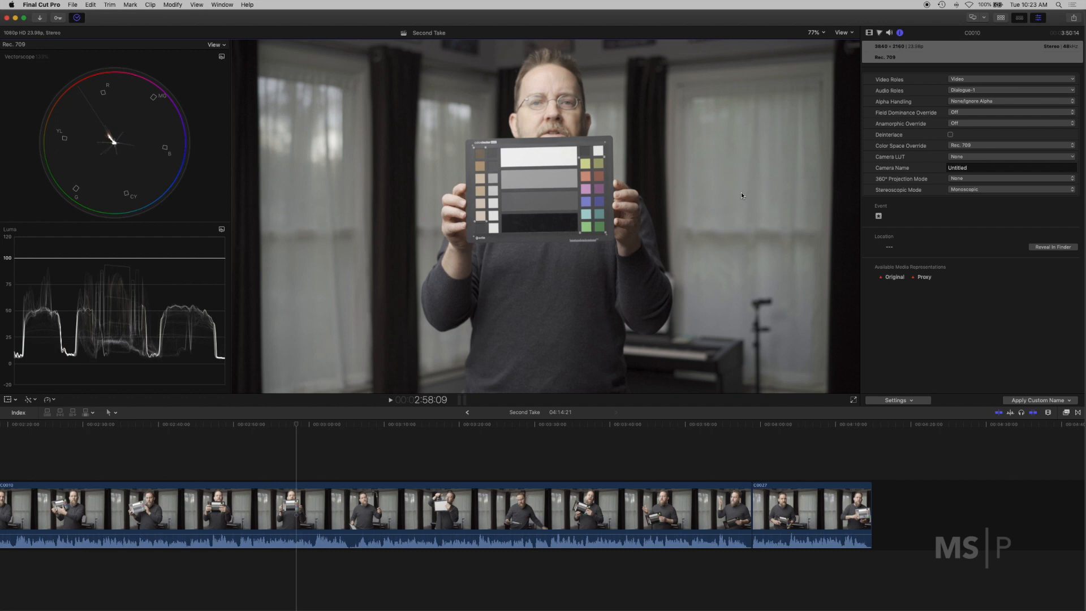
pyautogui.moveTo(281, 339)
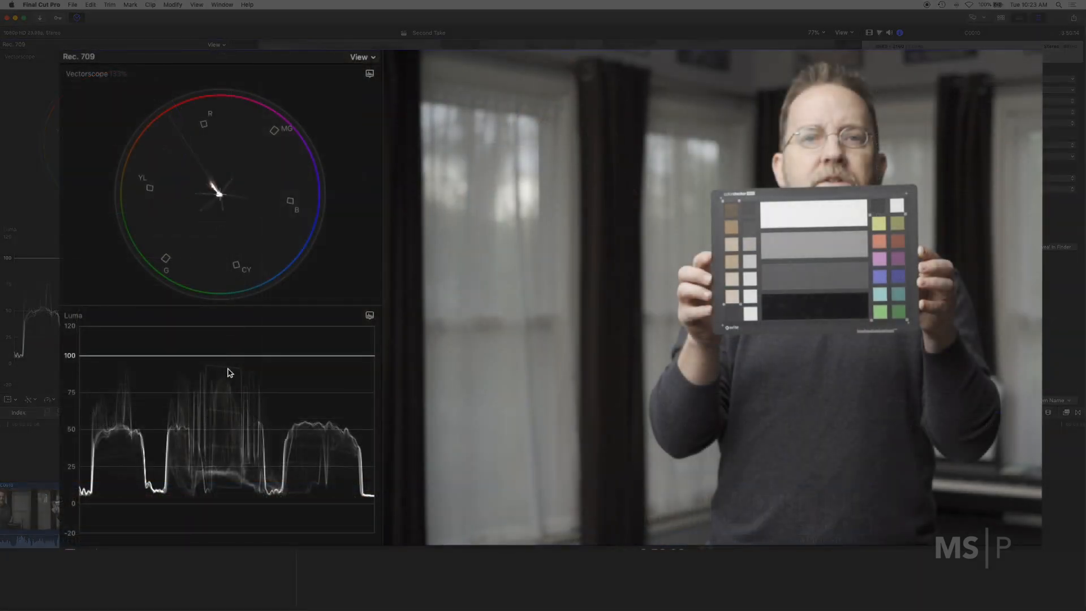
pyautogui.moveTo(229, 490)
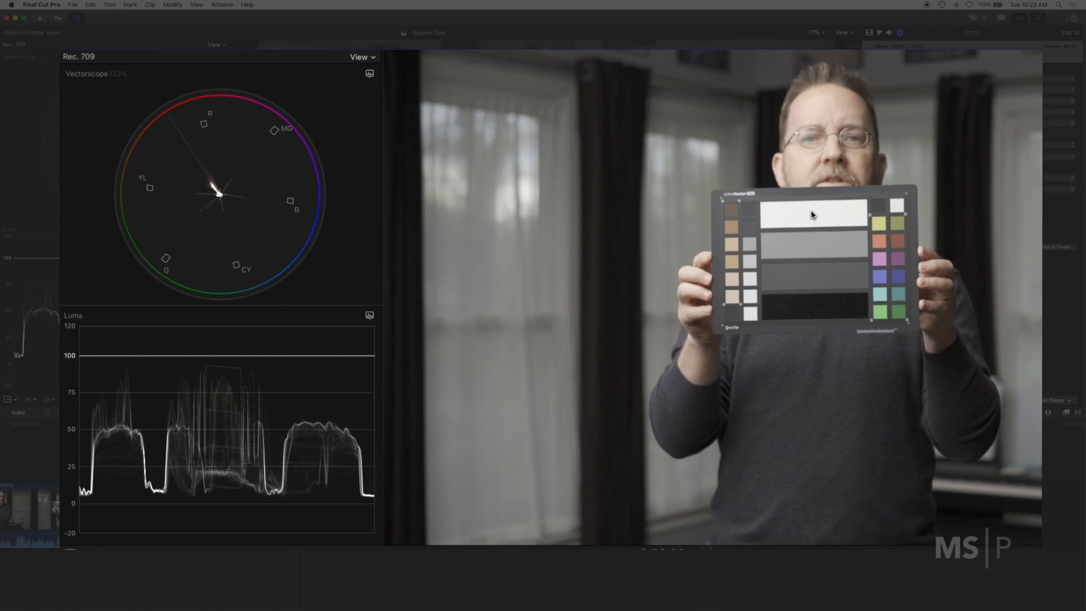
pyautogui.moveTo(826, 322)
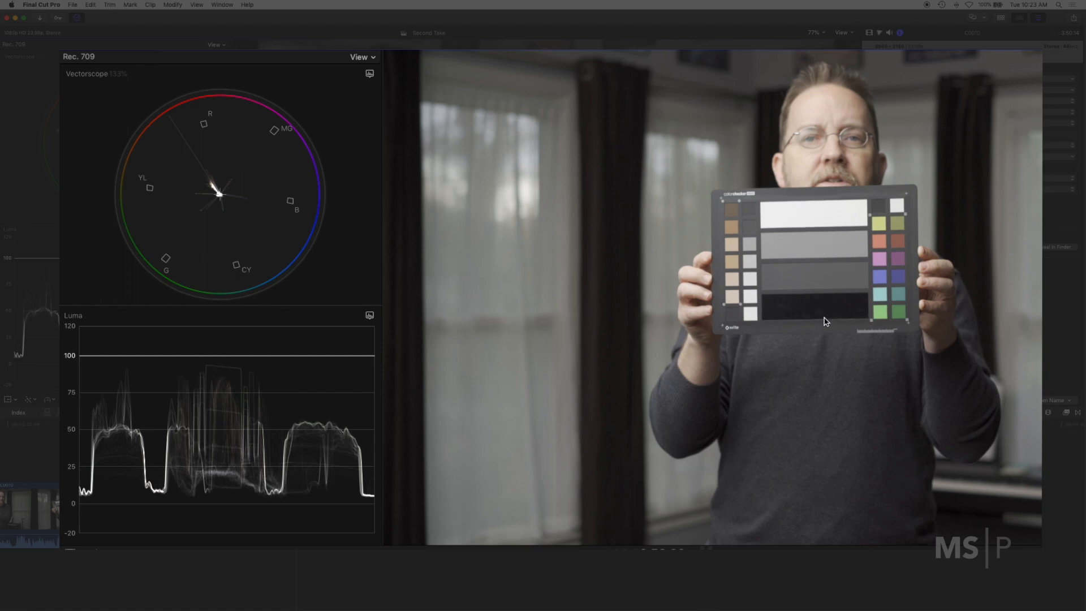
pyautogui.moveTo(839, 308)
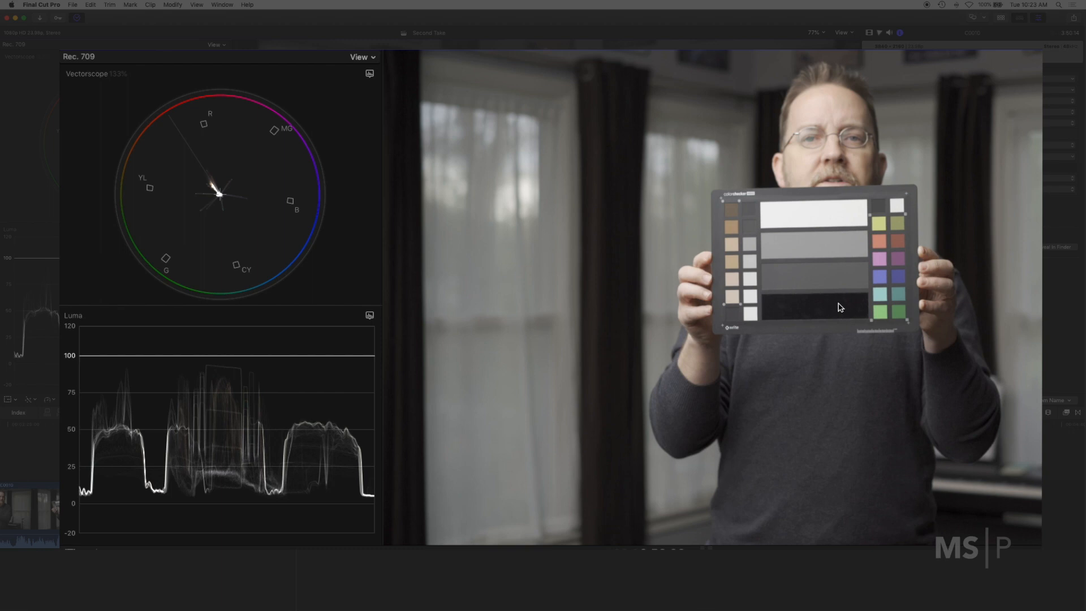
pyautogui.moveTo(234, 373)
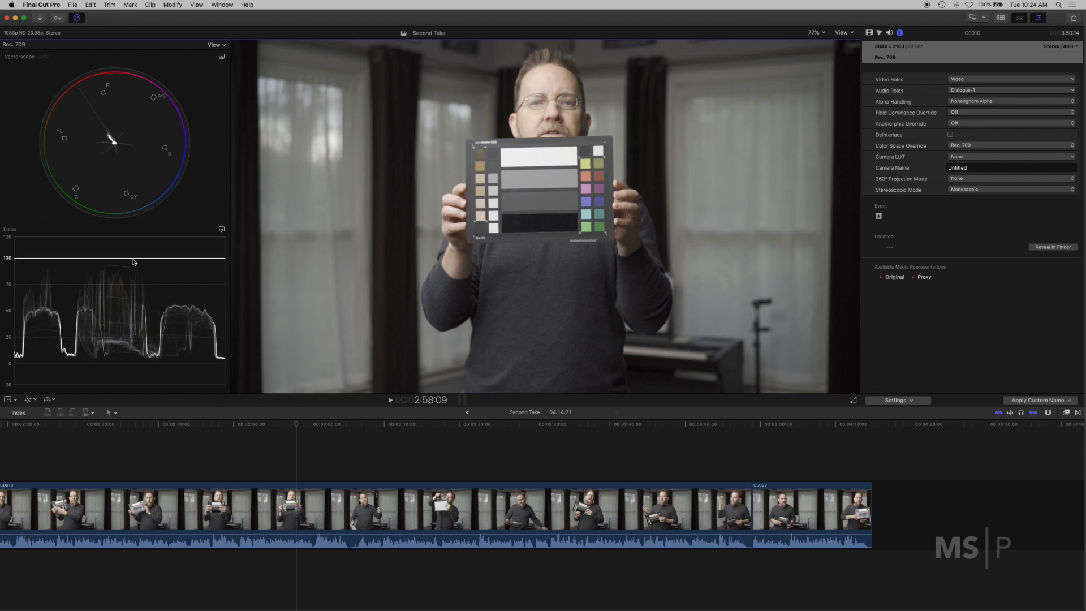
pyautogui.moveTo(135, 355)
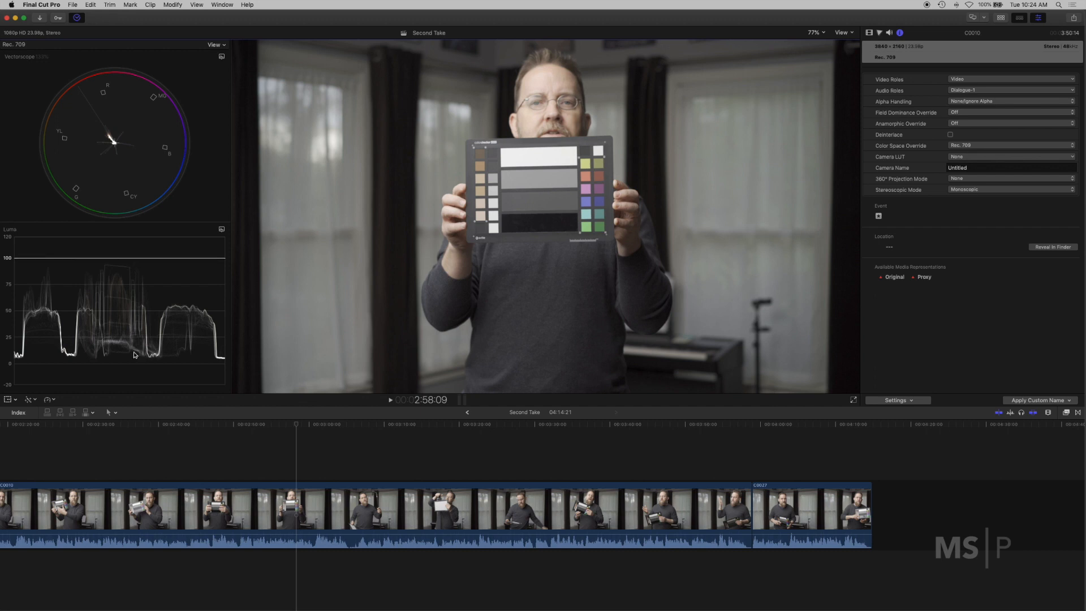
pyautogui.moveTo(83, 367)
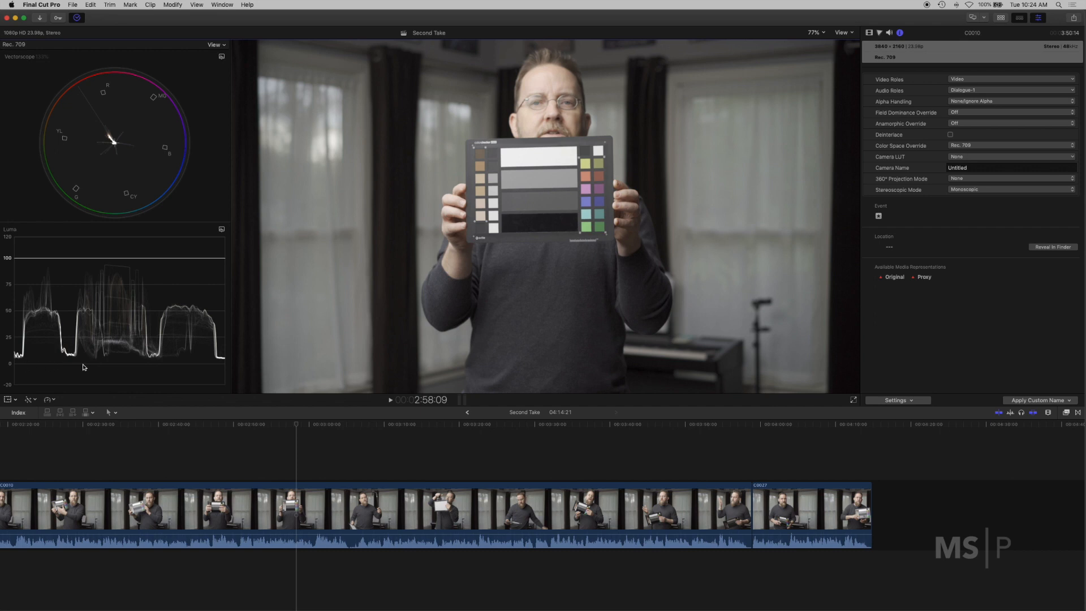
pyautogui.moveTo(126, 368)
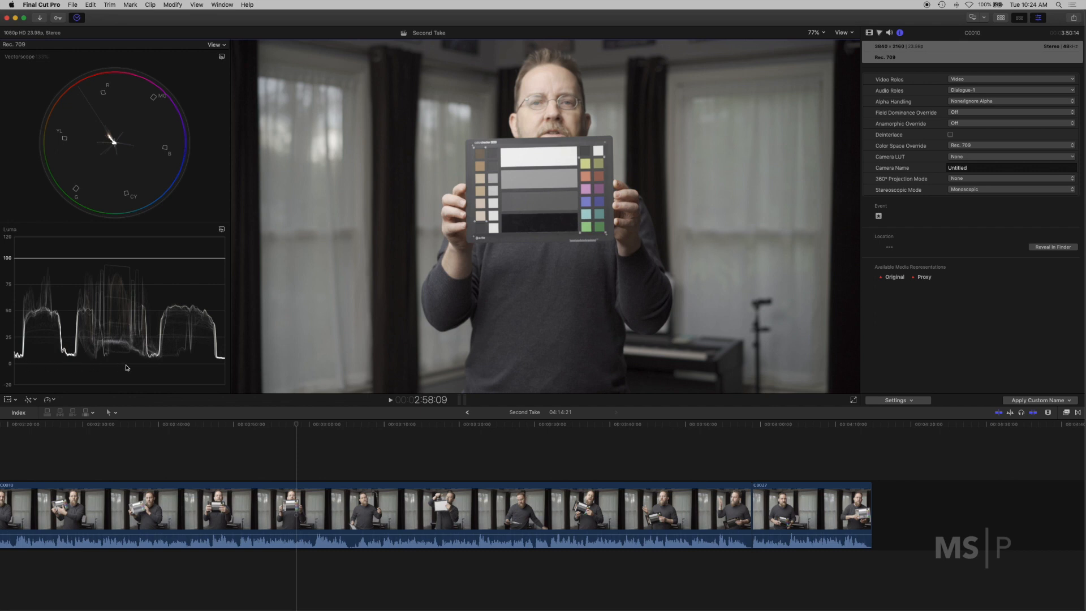
pyautogui.moveTo(135, 373)
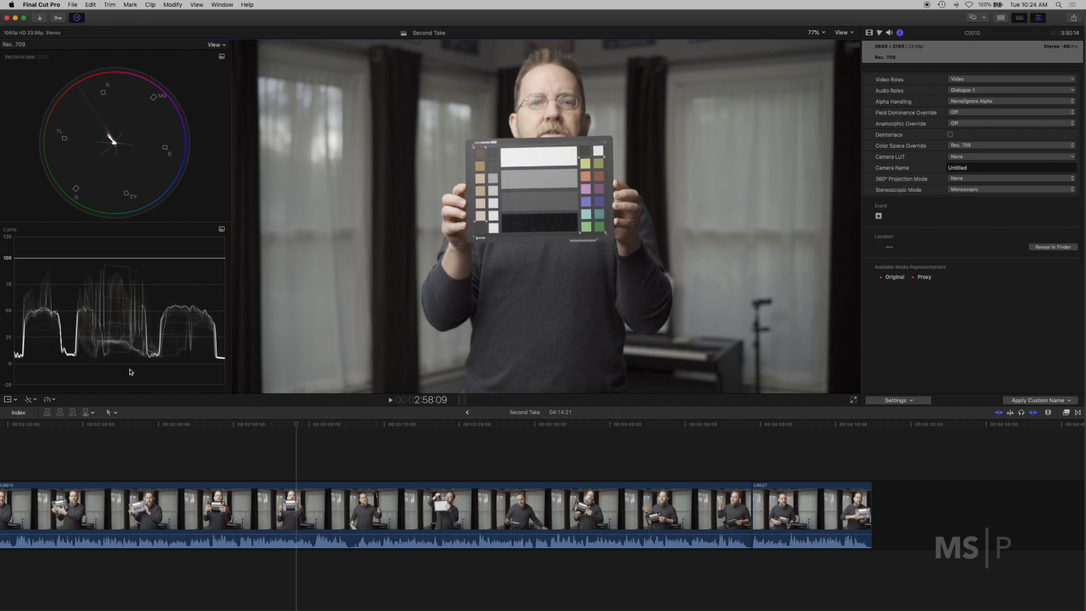
pyautogui.moveTo(879, 37)
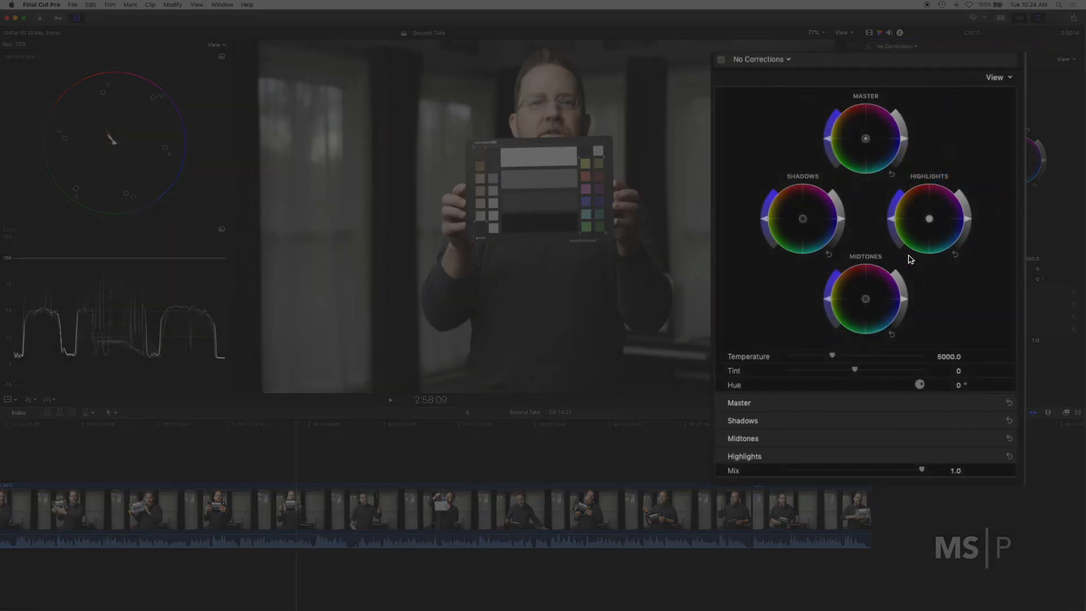
pyautogui.moveTo(805, 140)
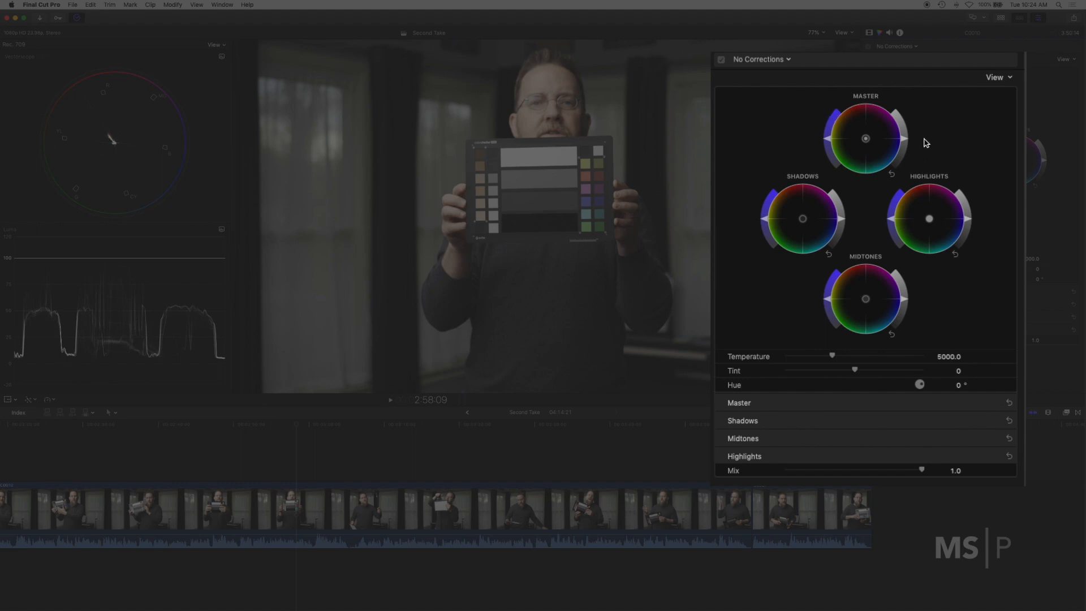
pyautogui.moveTo(875, 154)
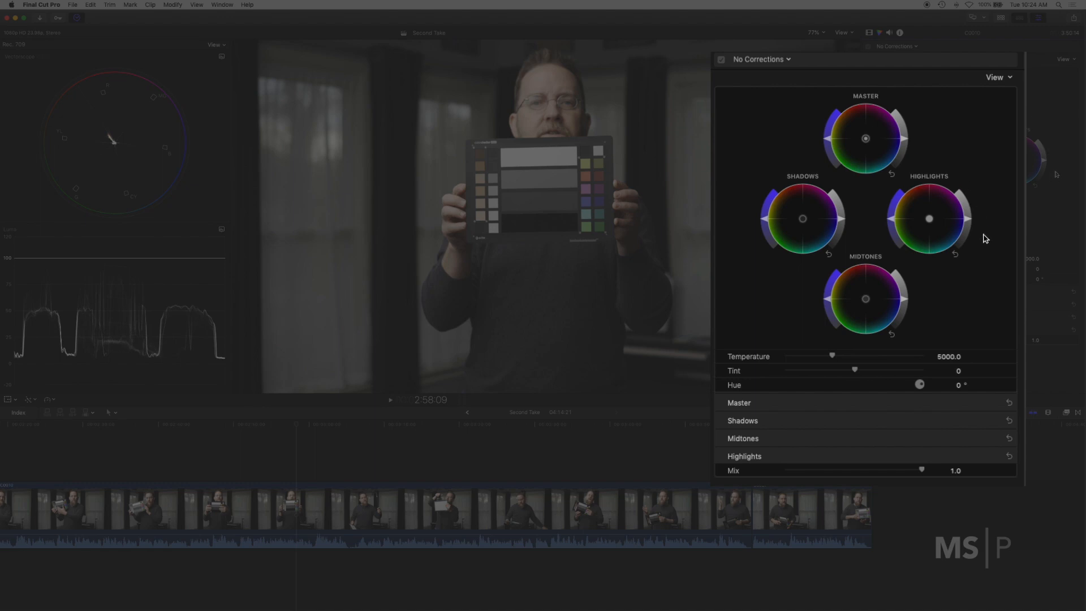
pyautogui.moveTo(971, 222)
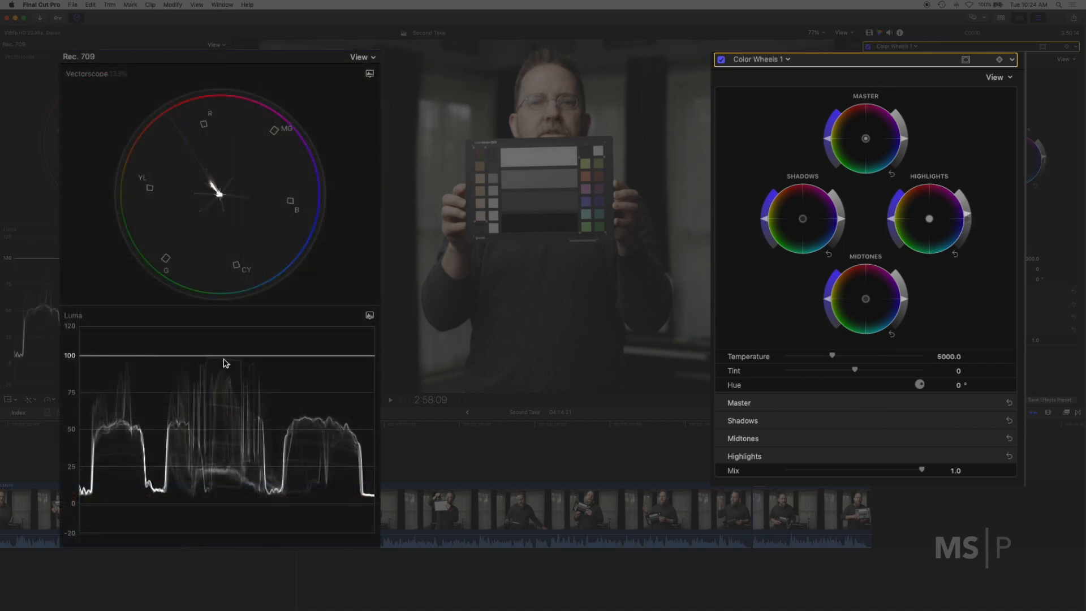
pyautogui.moveTo(290, 364)
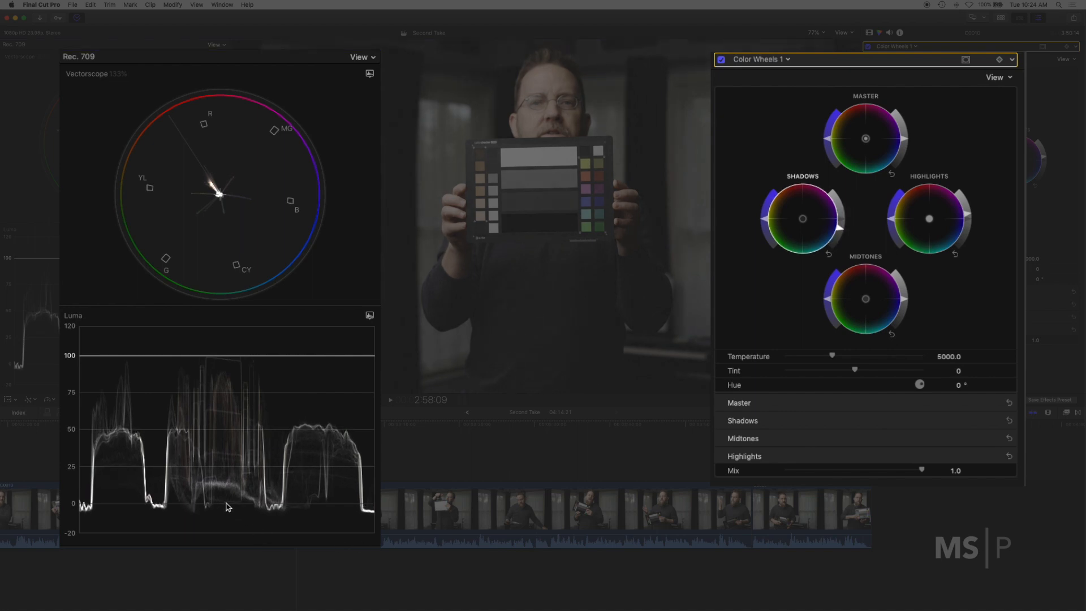
pyautogui.moveTo(244, 516)
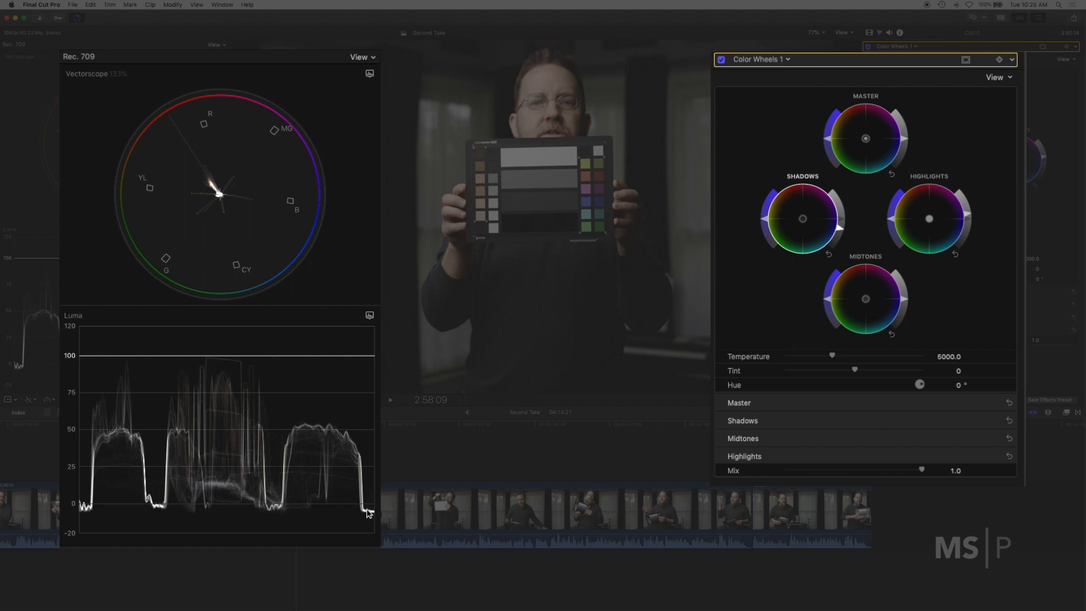
pyautogui.moveTo(562, 385)
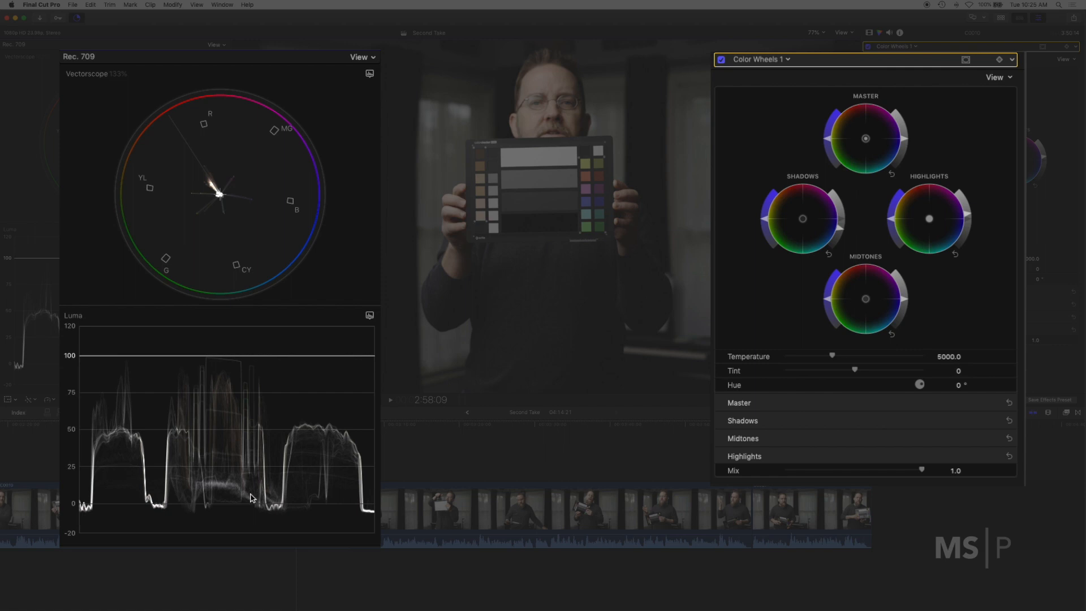
pyautogui.moveTo(231, 376)
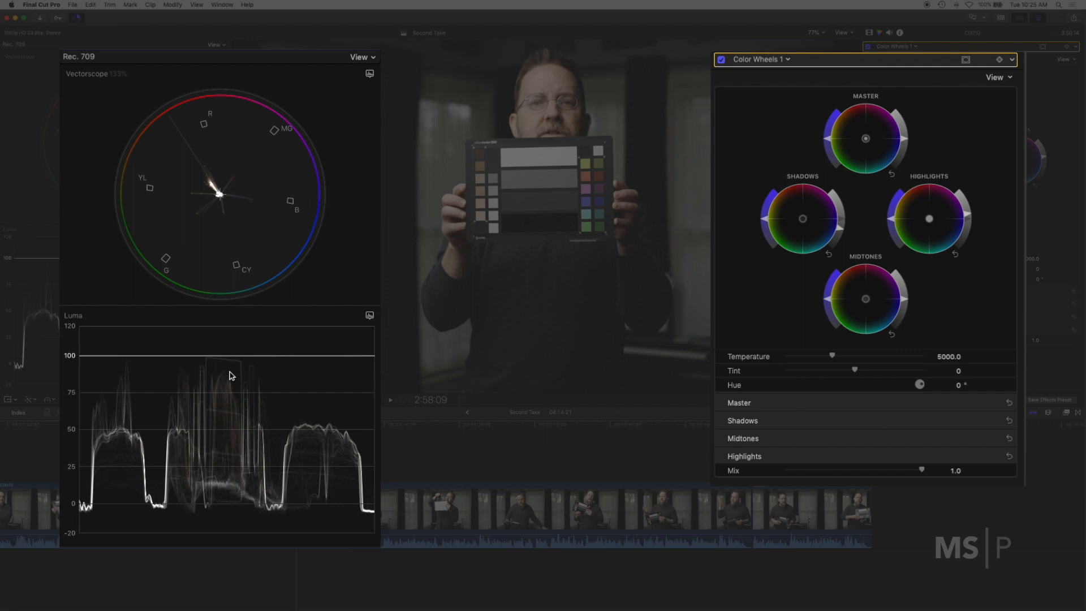
pyautogui.moveTo(234, 466)
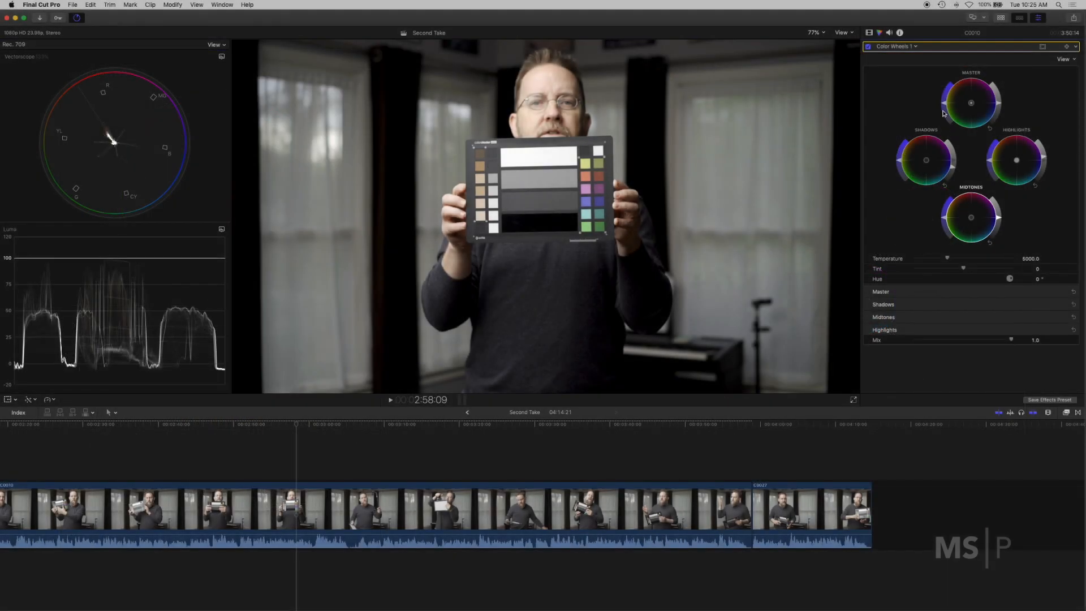
pyautogui.moveTo(970, 103)
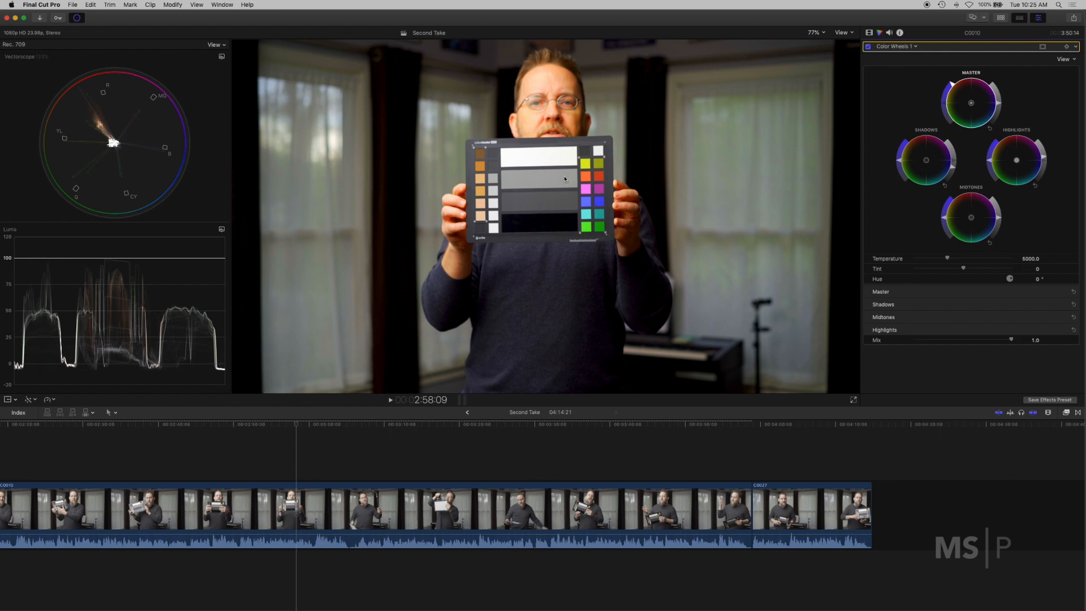
pyautogui.moveTo(574, 172)
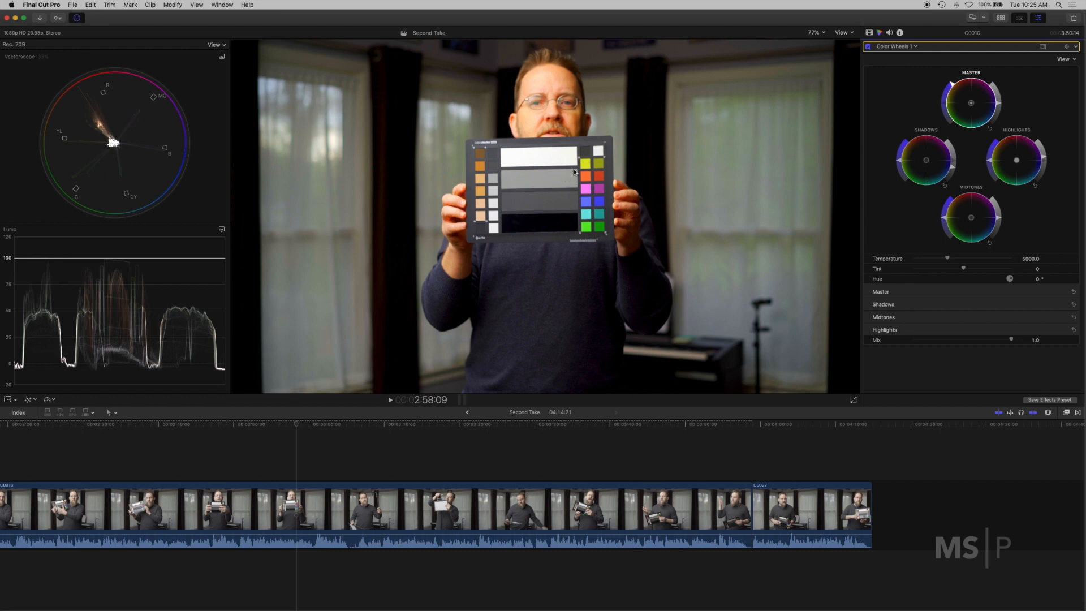
pyautogui.moveTo(589, 240)
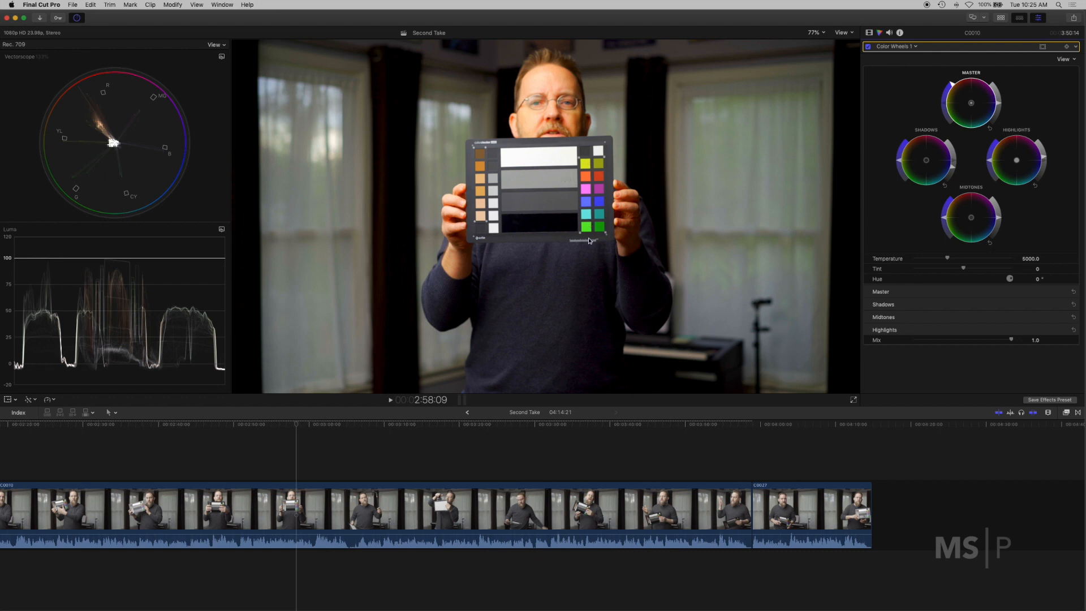
pyautogui.moveTo(157, 99)
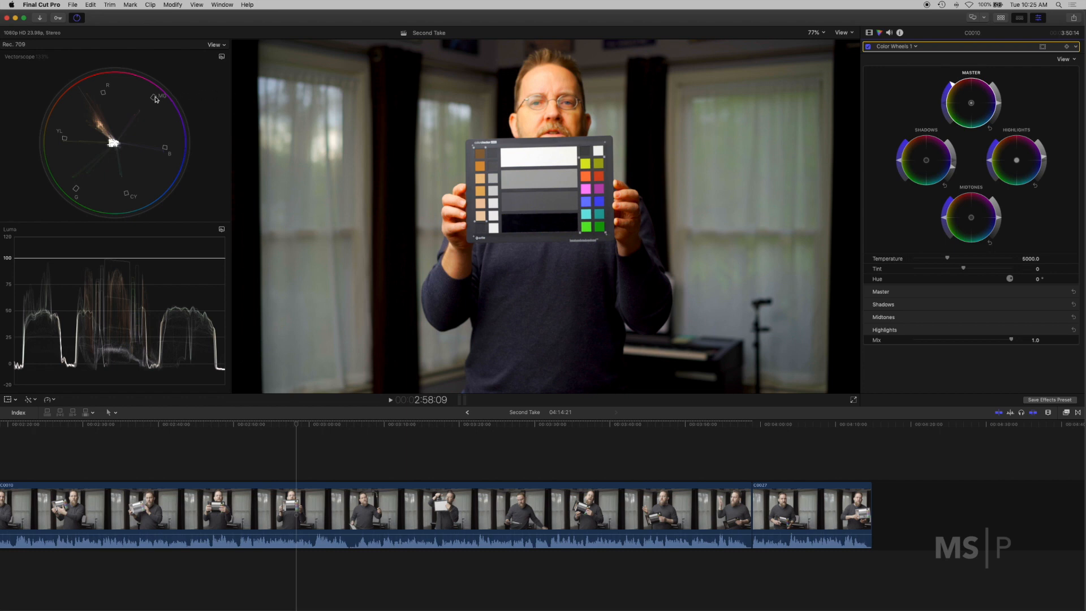
pyautogui.moveTo(159, 123)
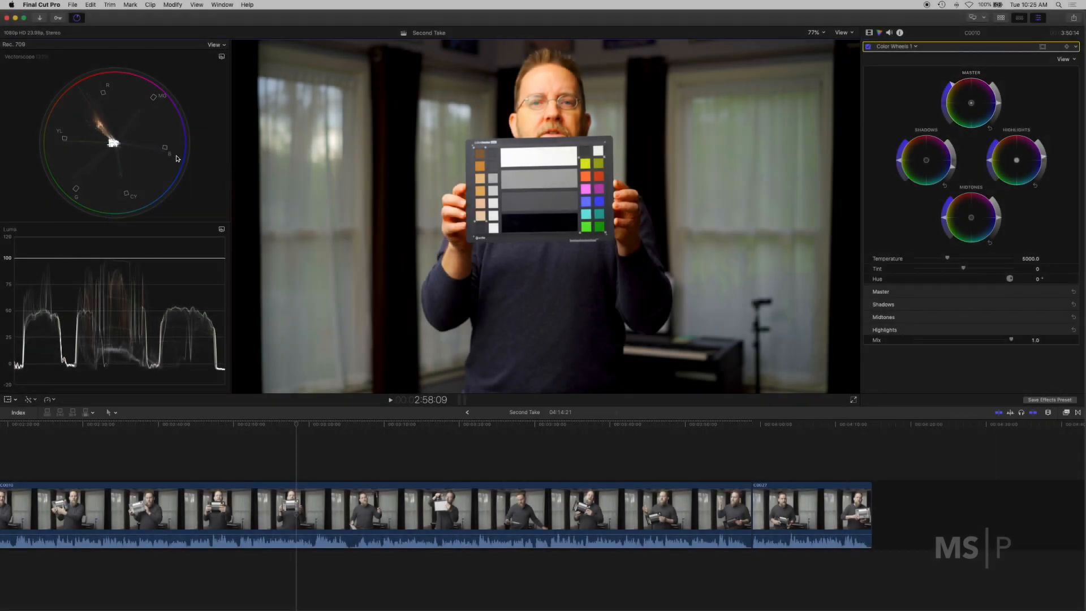
pyautogui.moveTo(70, 176)
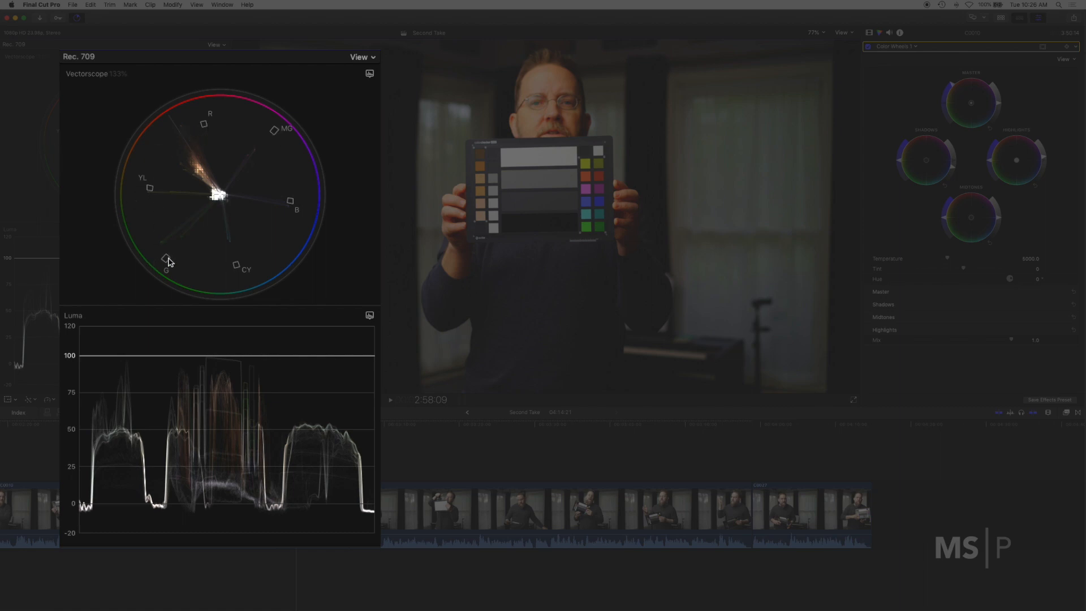
pyautogui.moveTo(243, 204)
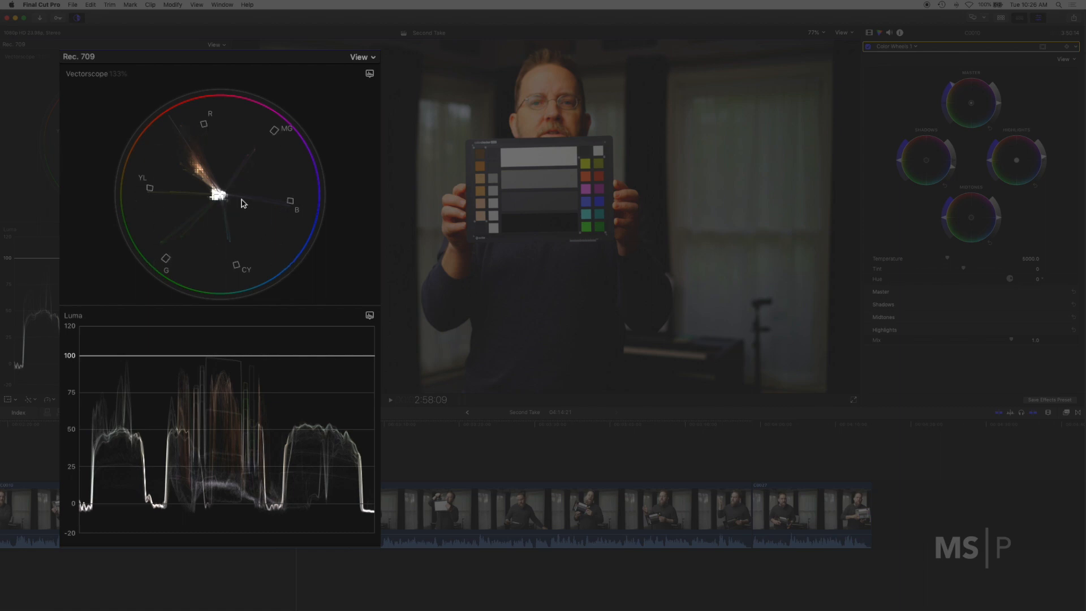
pyautogui.moveTo(286, 210)
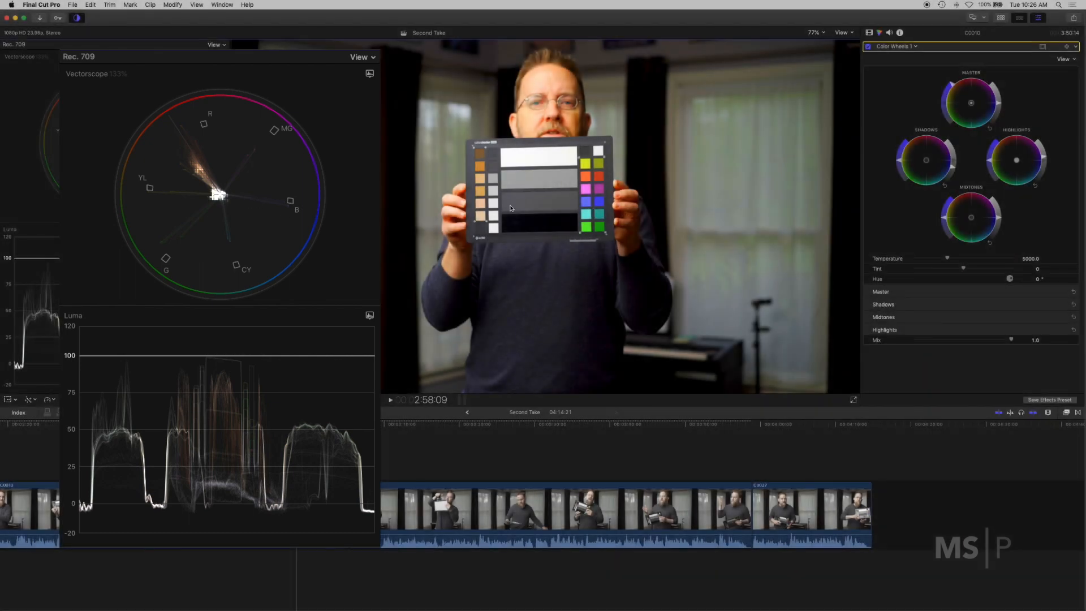
pyautogui.moveTo(591, 204)
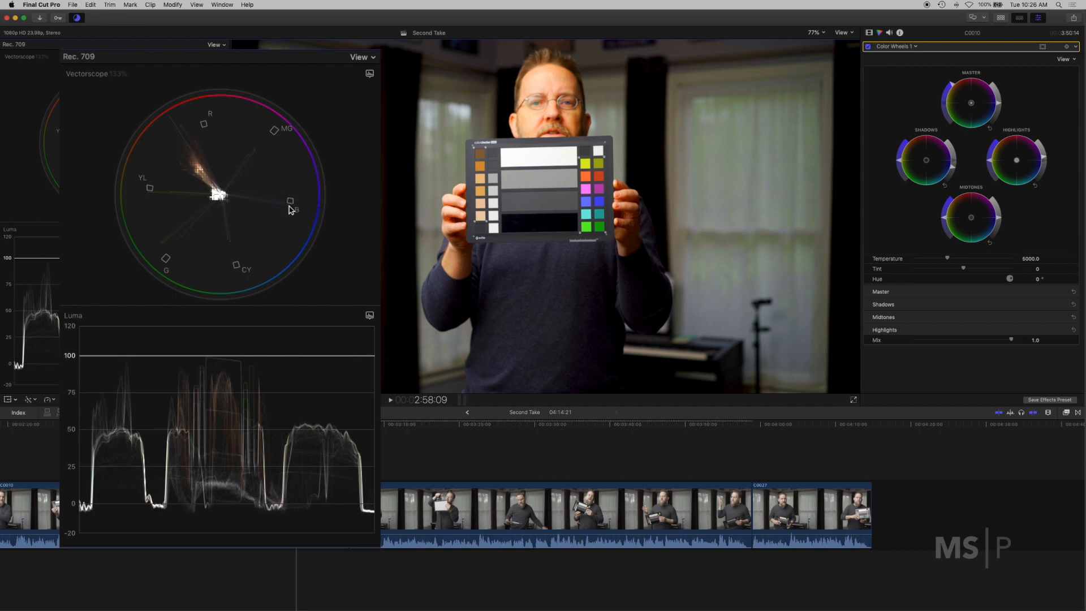
pyautogui.moveTo(172, 240)
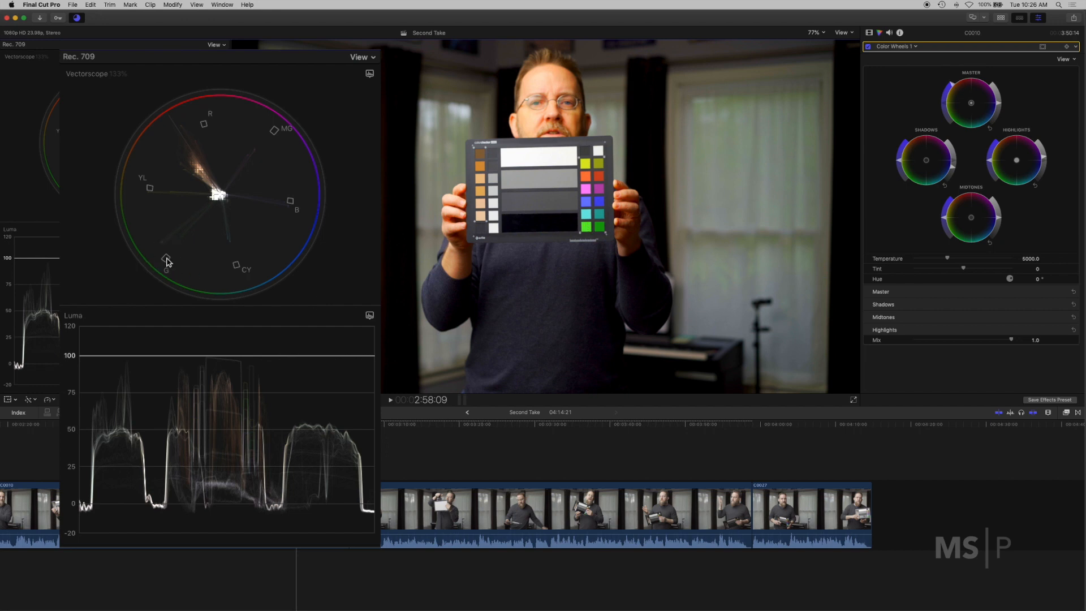
pyautogui.moveTo(188, 223)
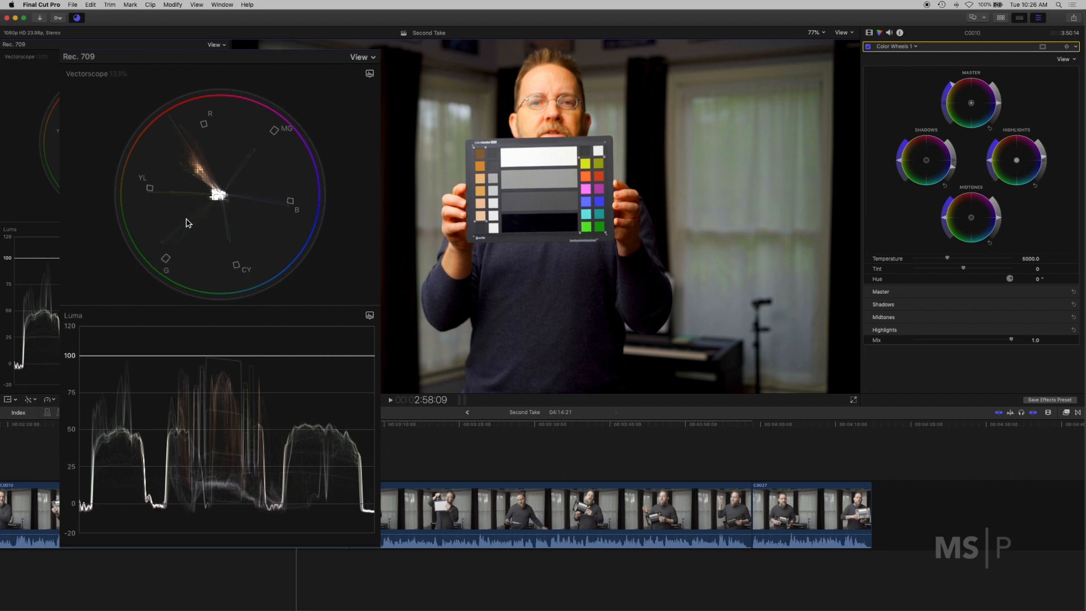
pyautogui.moveTo(154, 208)
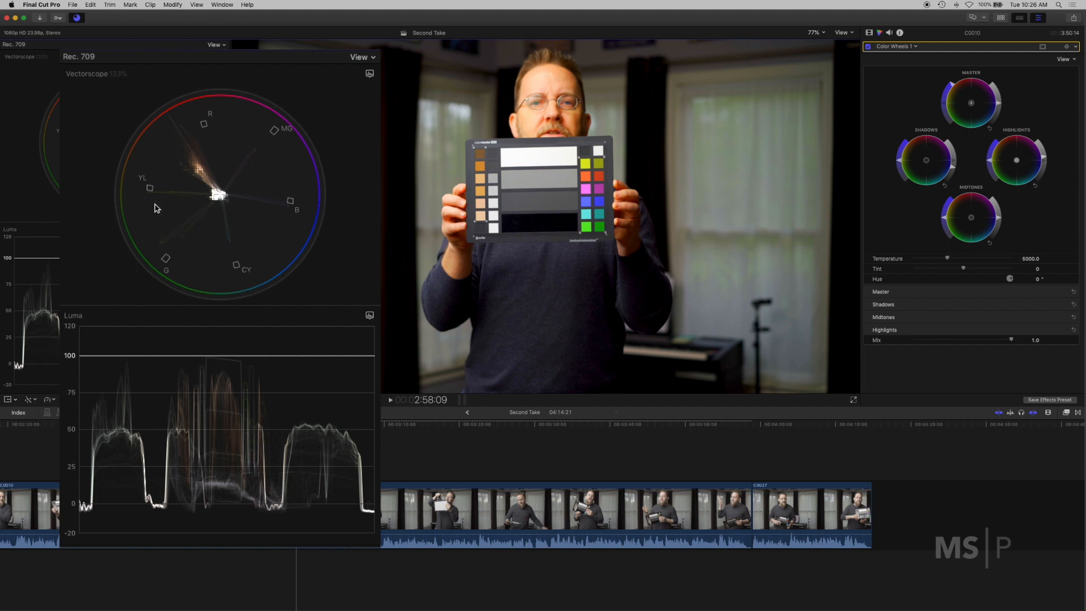
pyautogui.moveTo(190, 136)
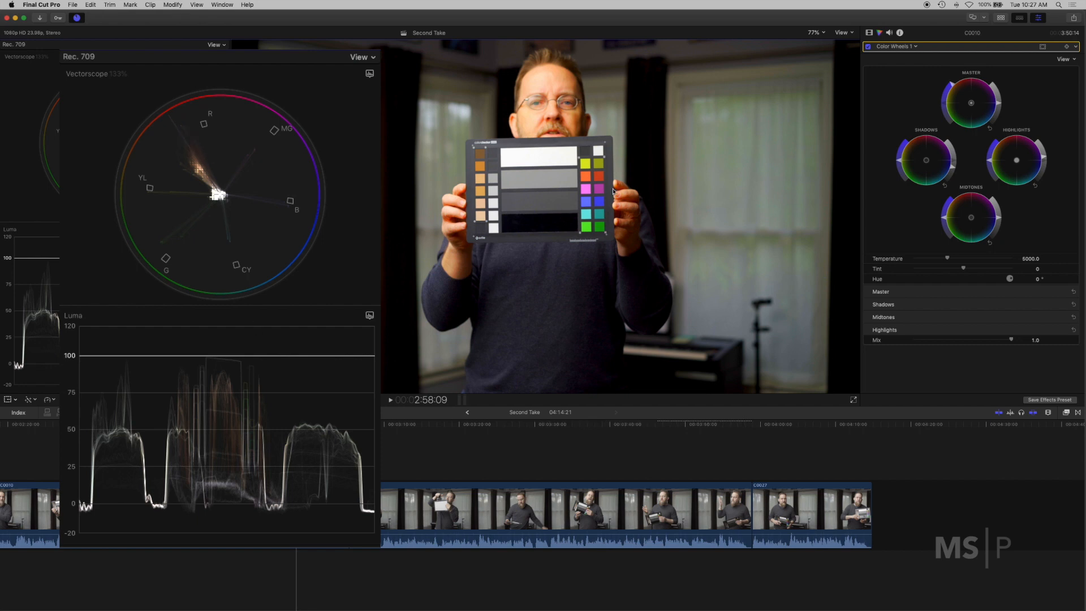
pyautogui.moveTo(360, 139)
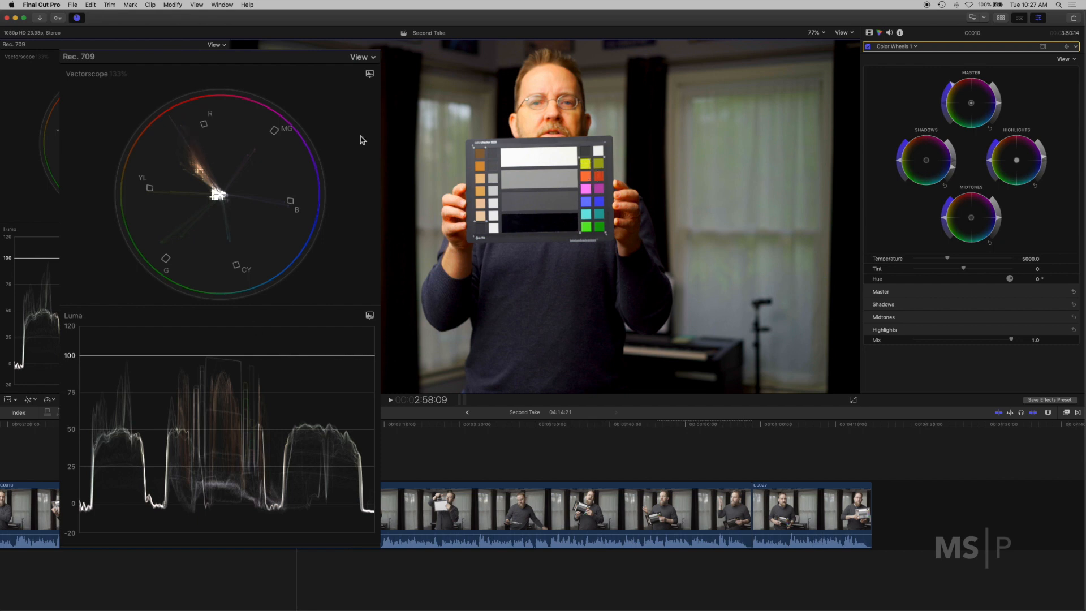
pyautogui.moveTo(186, 139)
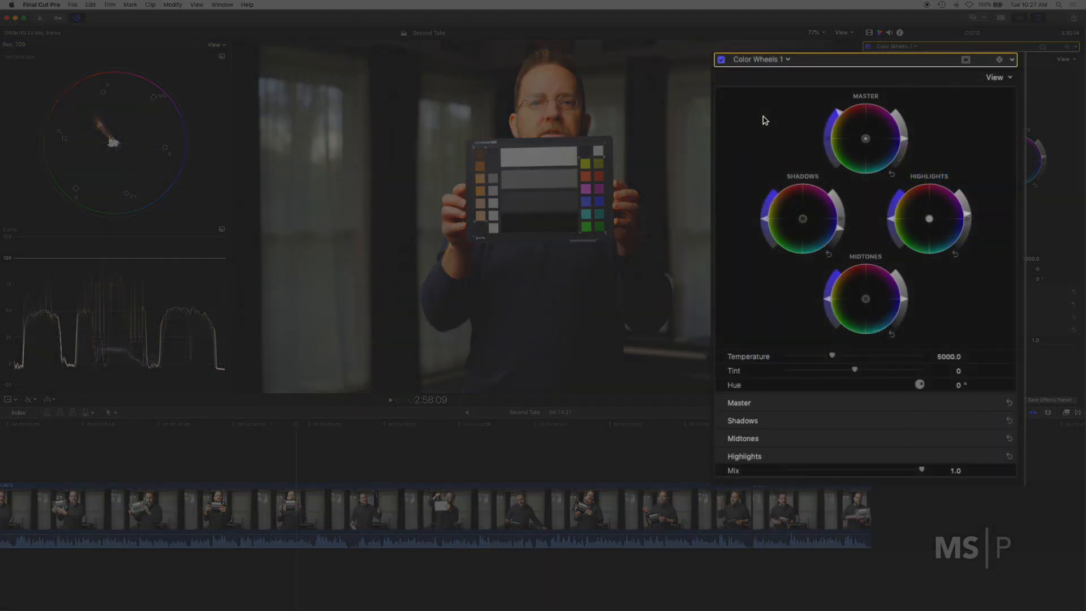
# Add a Hue/Saturation Curves correction from the Color inspector's corrections menu
pyautogui.click(758, 59)
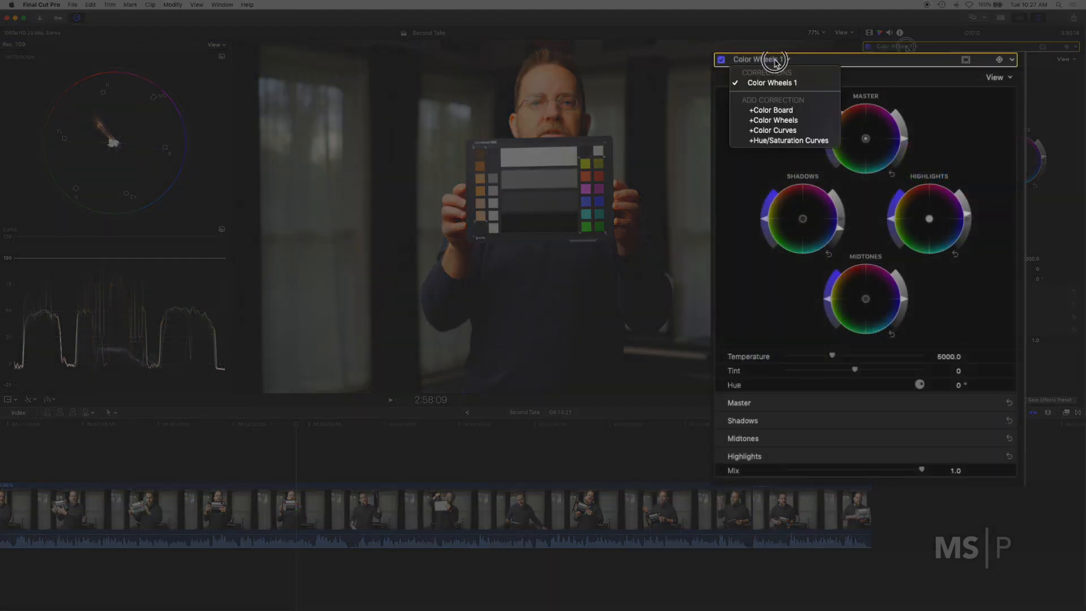
pyautogui.moveTo(770, 110)
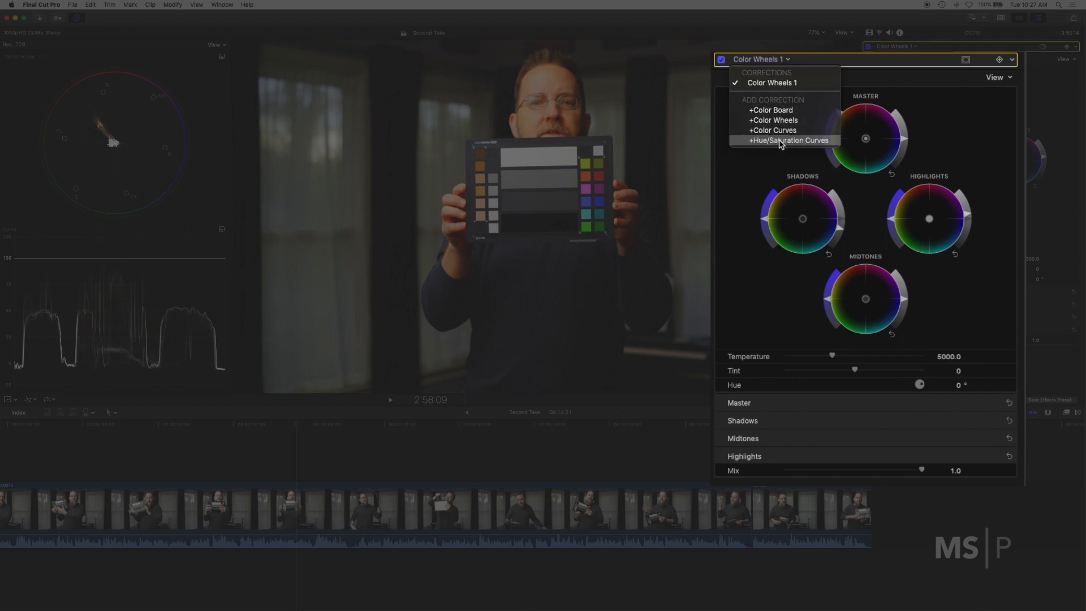
pyautogui.click(789, 139)
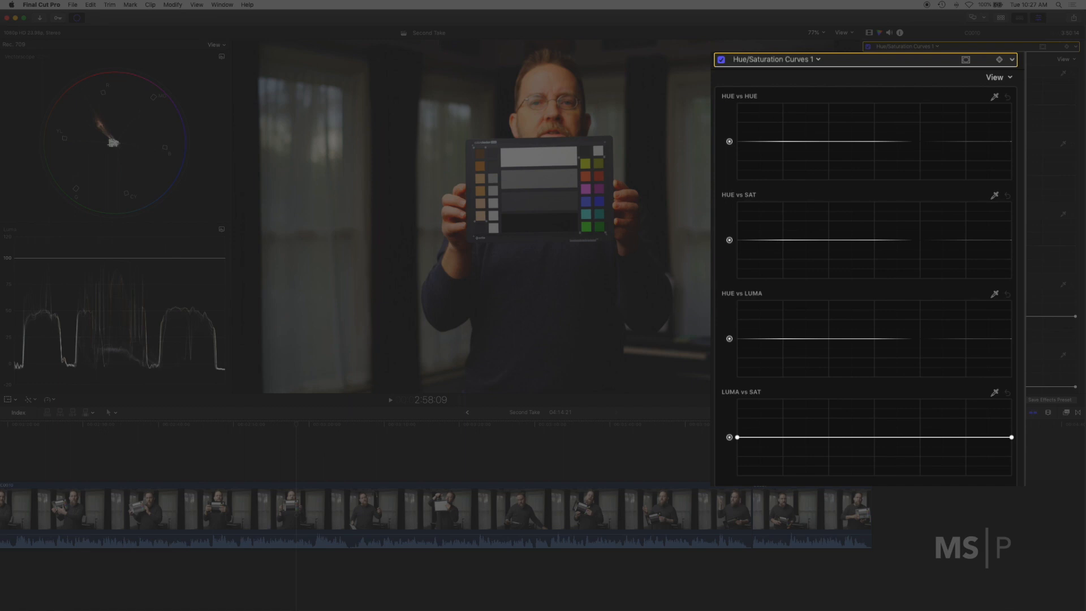
pyautogui.moveTo(851, 221)
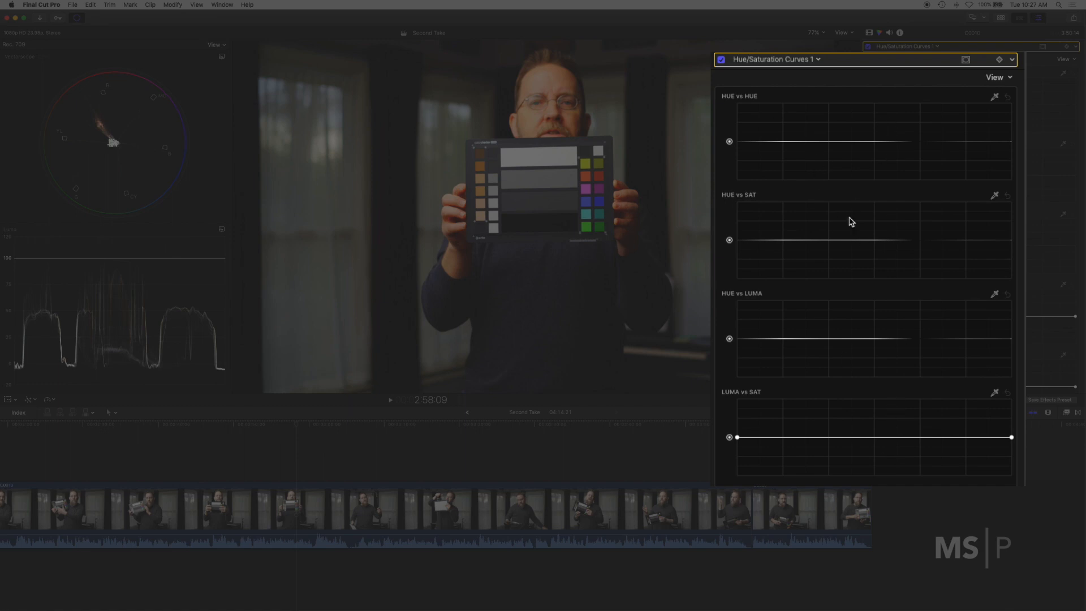
pyautogui.moveTo(762, 164)
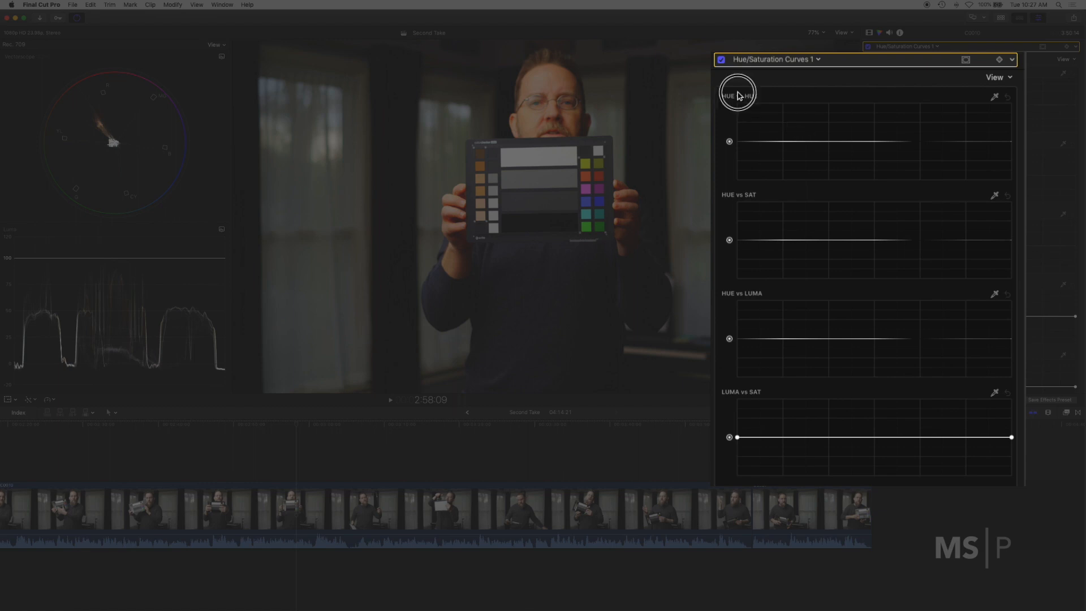
pyautogui.moveTo(799, 127)
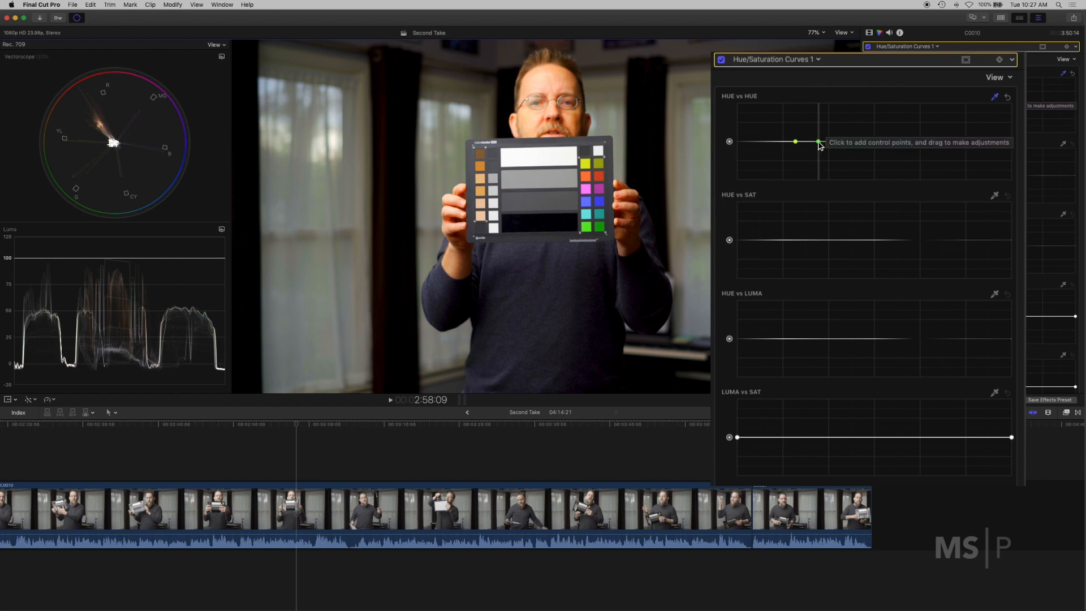
# Add a control point on the HUE vs HUE curve
pyautogui.click(817, 141)
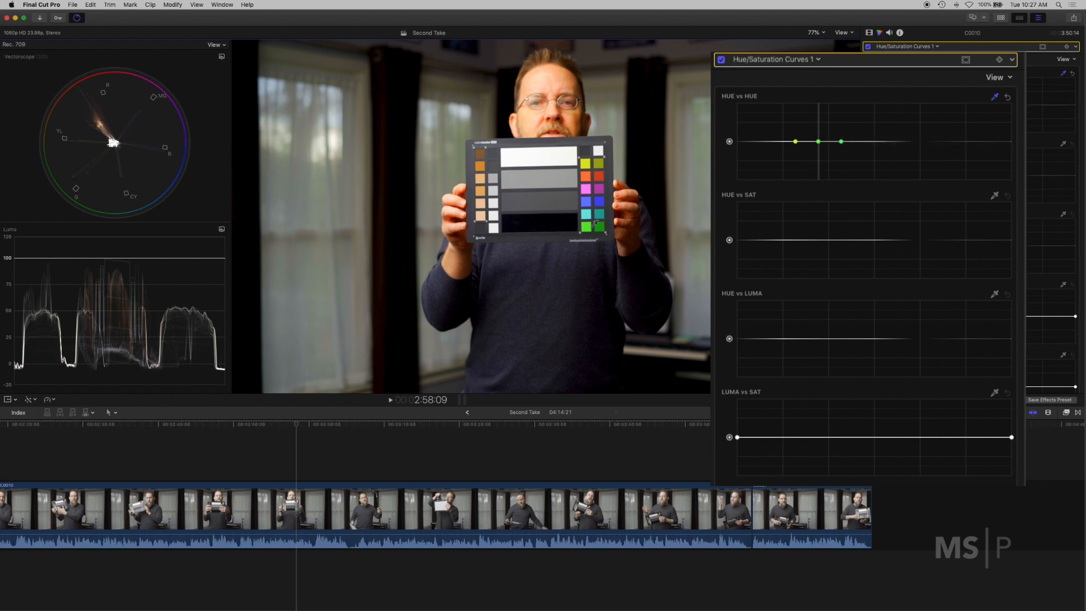
pyautogui.moveTo(817, 151)
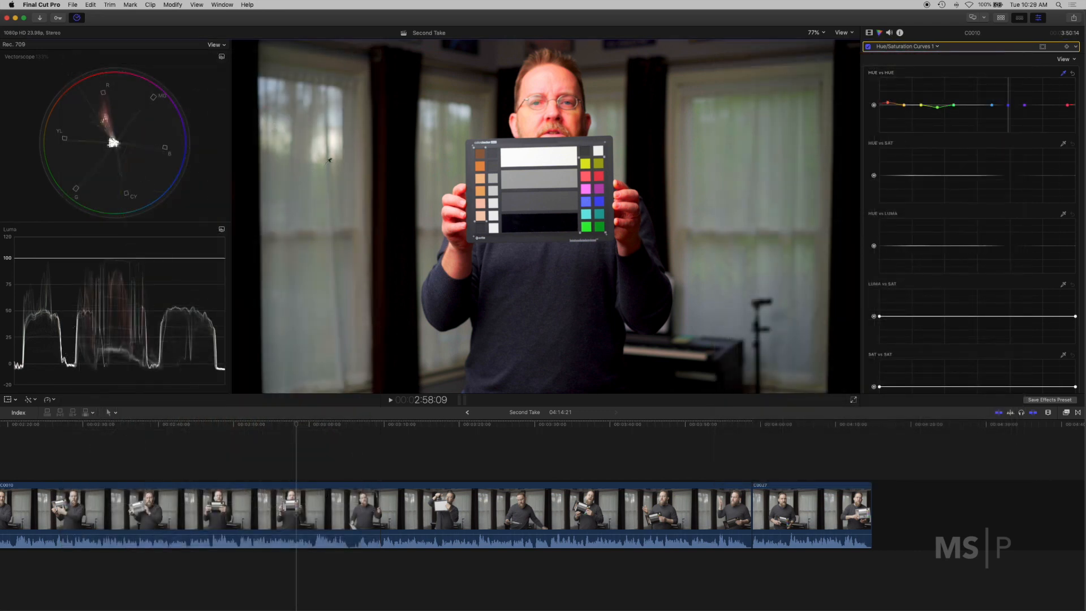
pyautogui.moveTo(1009, 108)
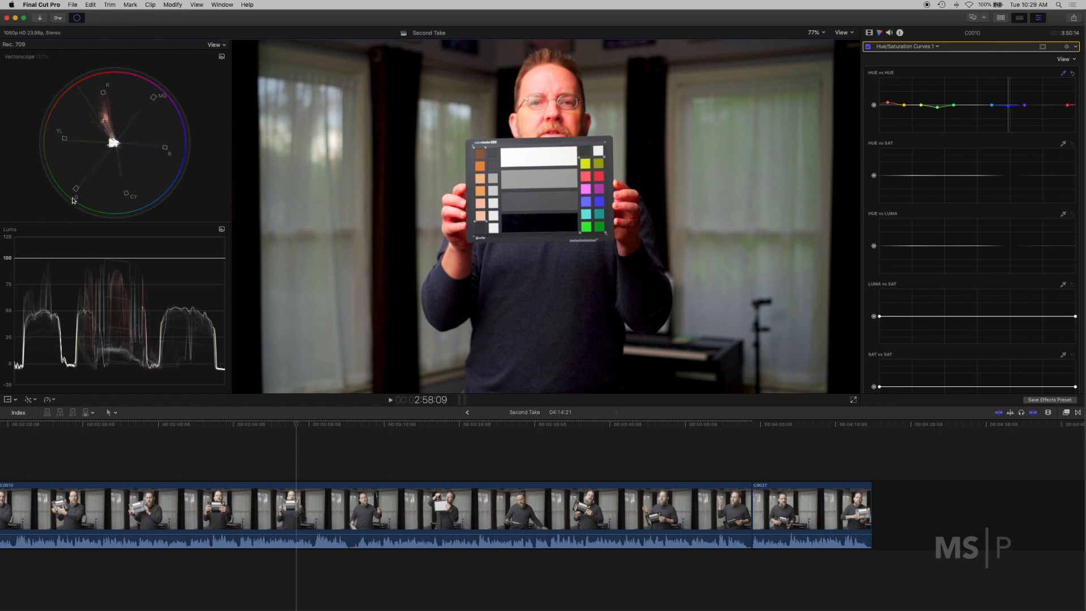
pyautogui.moveTo(64, 144)
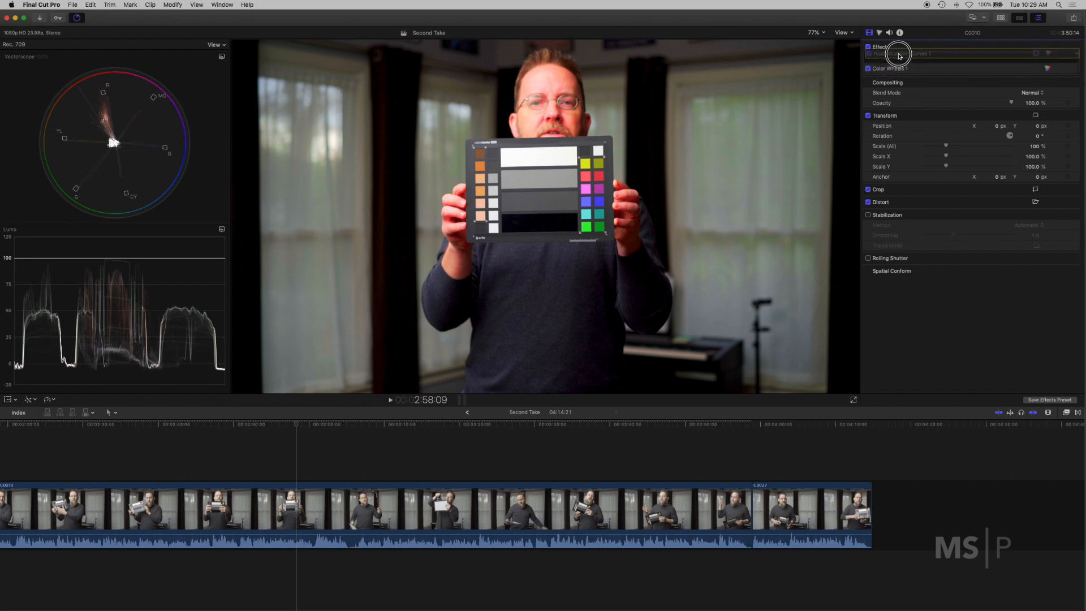
# Select Hue/Saturation Curves 1 and toggle it off and on to compare before and after
pyautogui.click(900, 58)
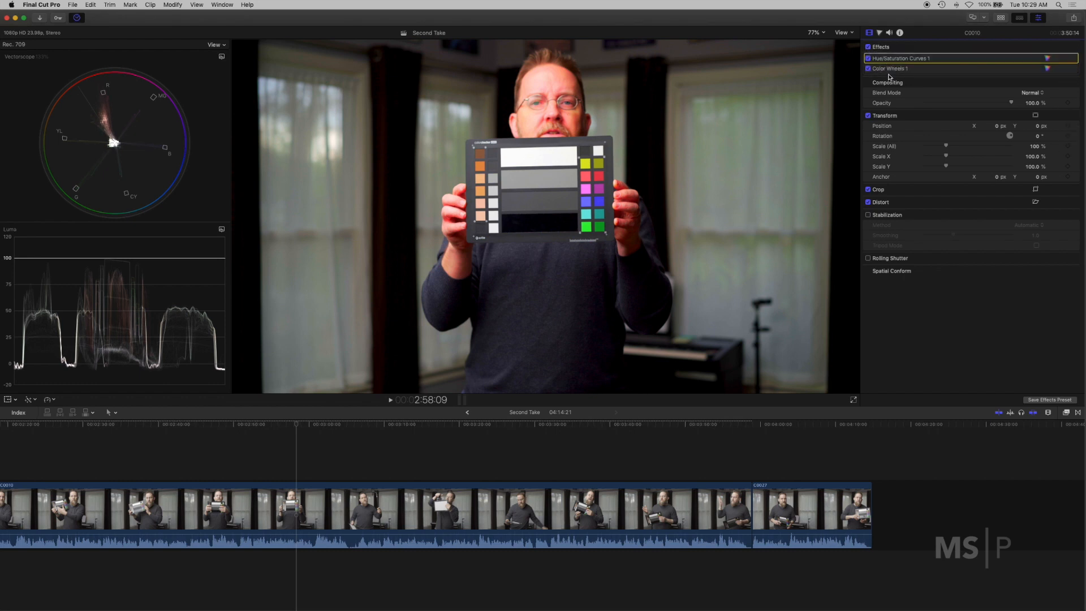
pyautogui.click(901, 58)
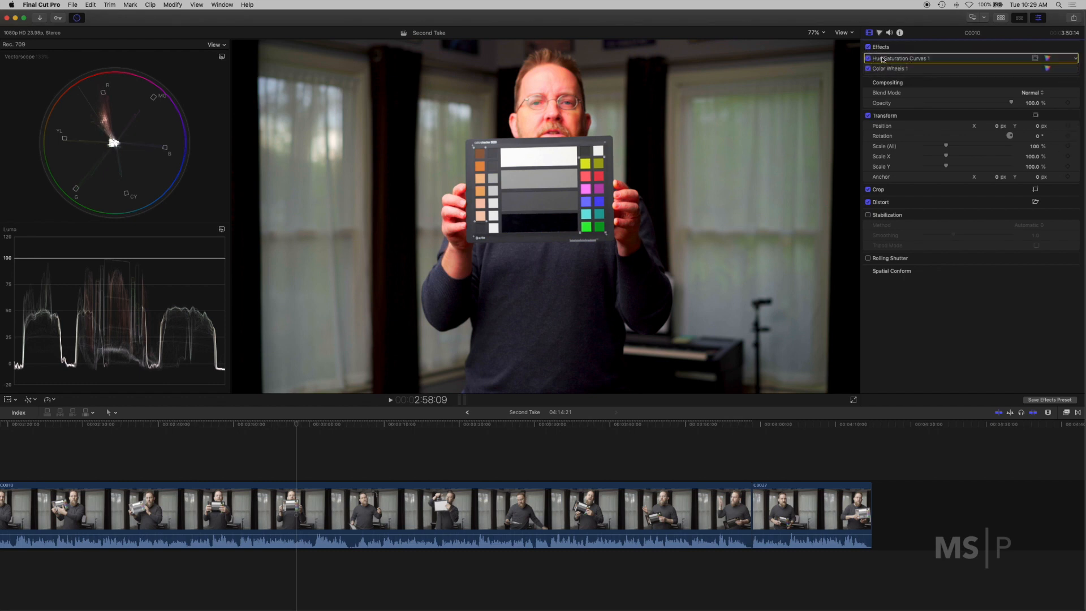
pyautogui.click(867, 58)
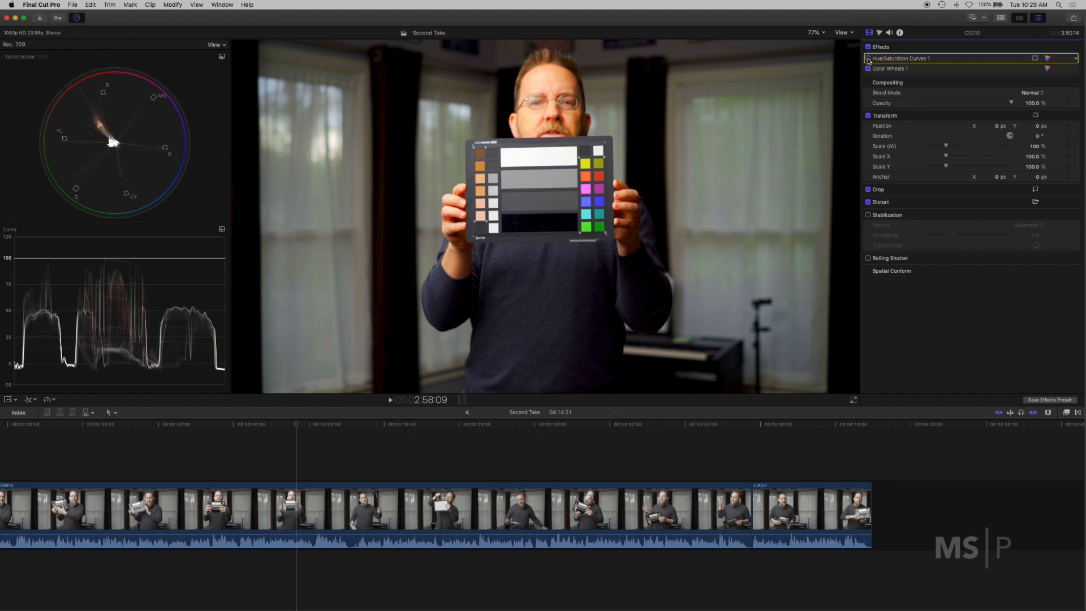
pyautogui.click(868, 58)
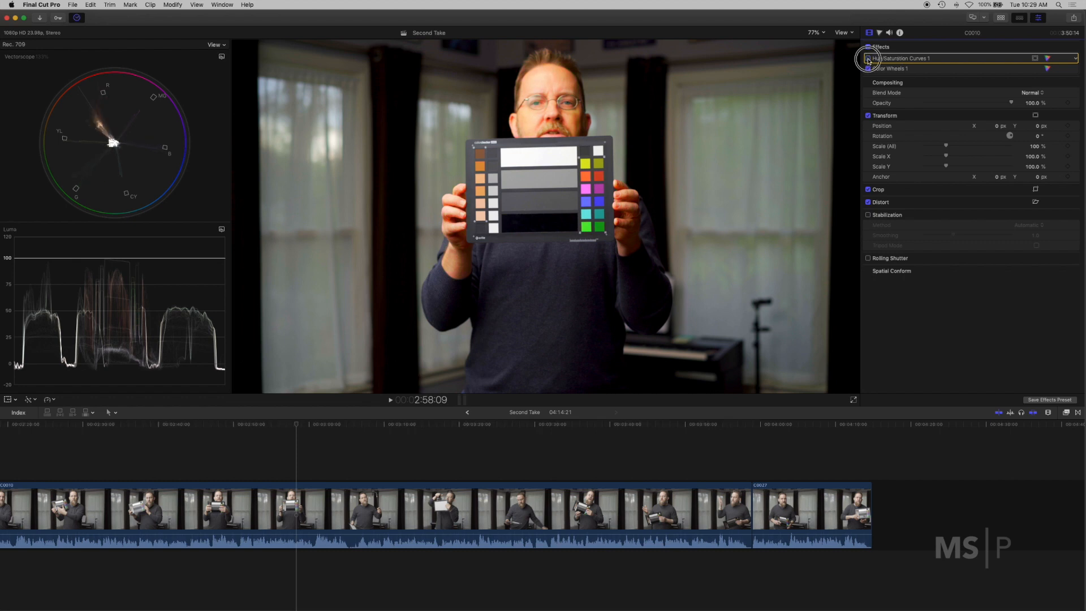
pyautogui.click(867, 59)
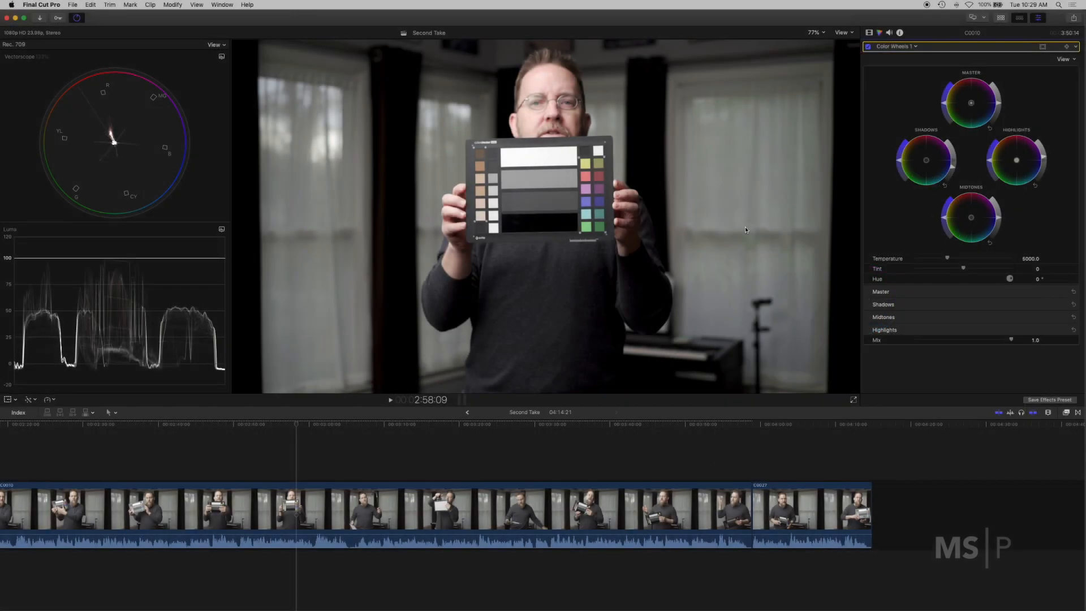
pyautogui.moveTo(482, 104)
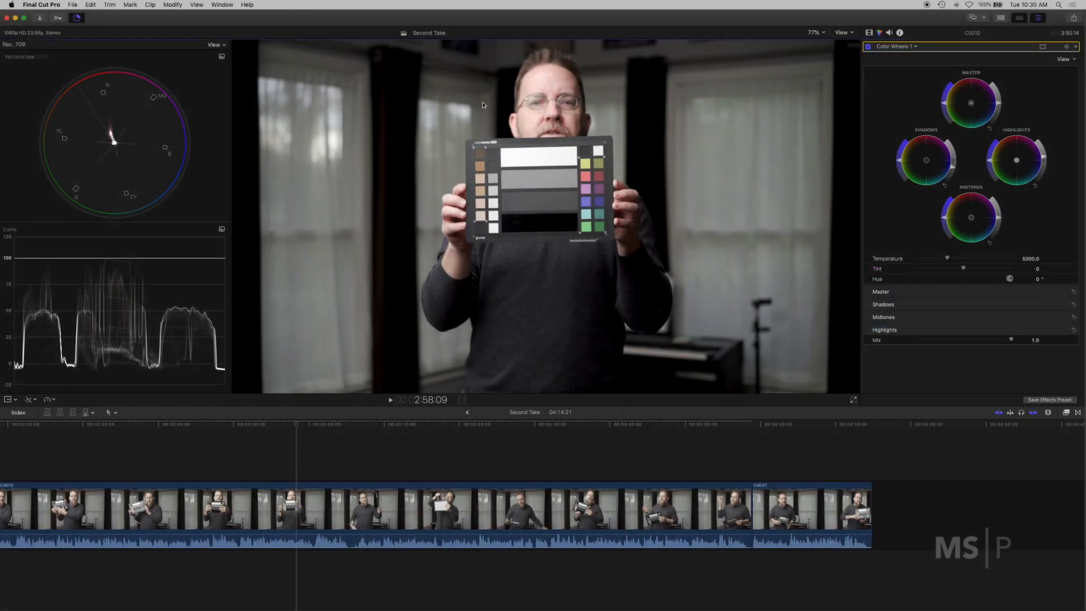